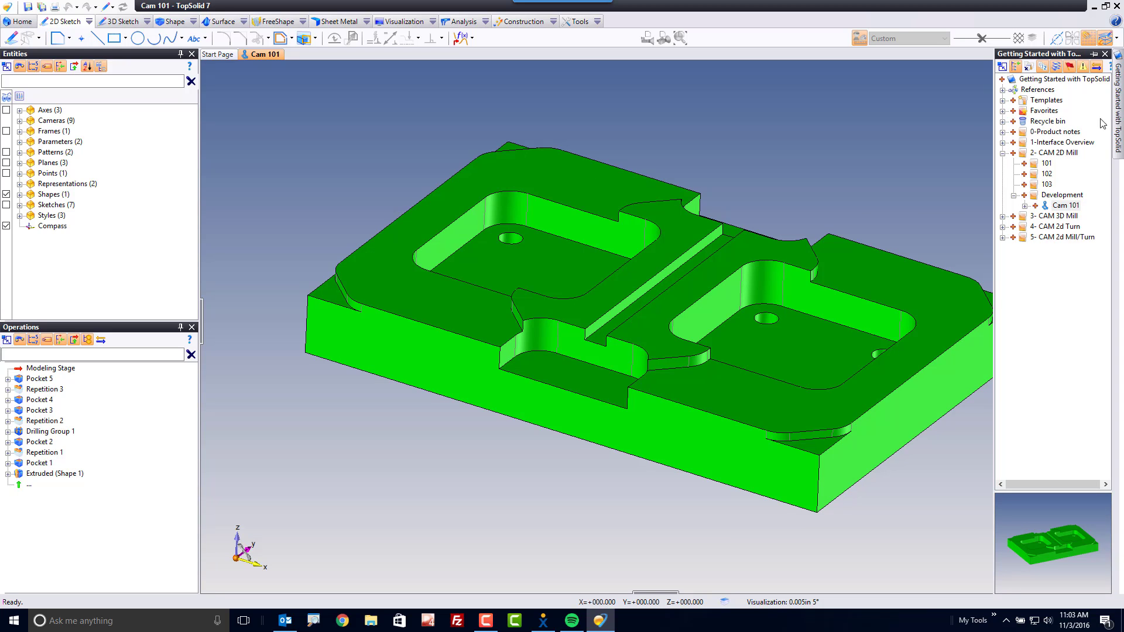
# Select entry 102 in Getting Started and undock the manager as a floating window.
pyautogui.click(1042, 173)
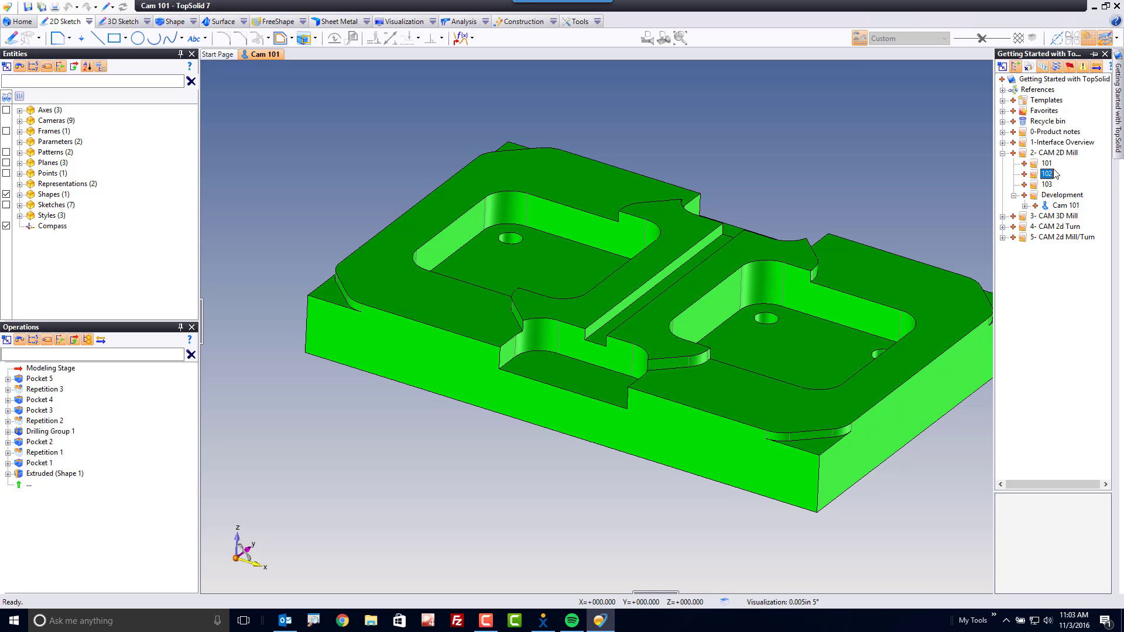
pyautogui.click(1104, 54)
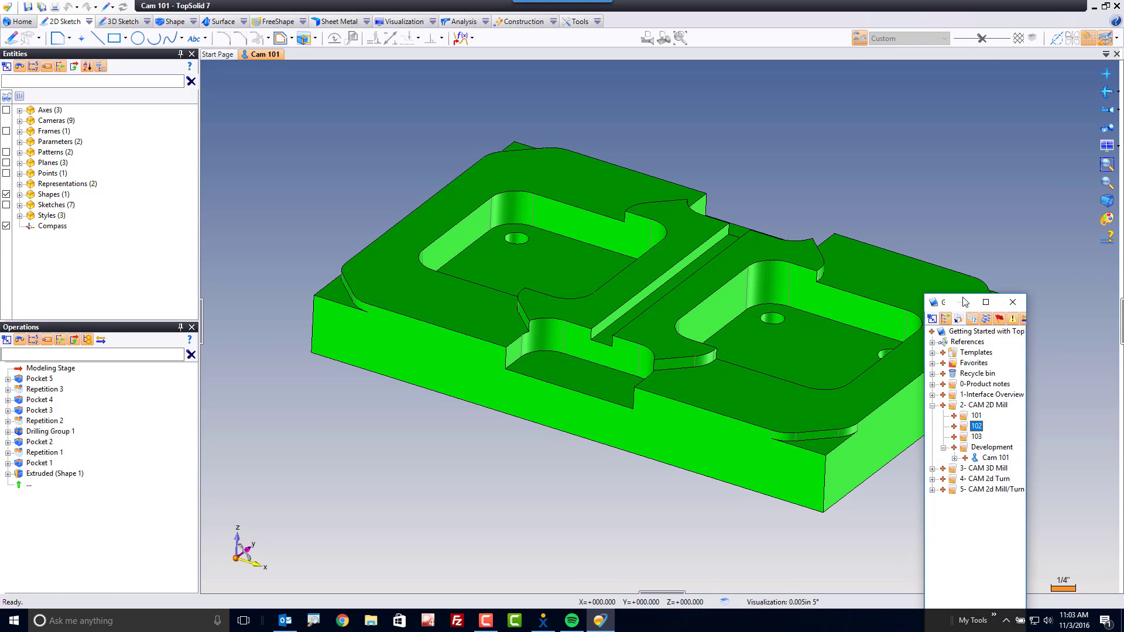
pyautogui.moveTo(169, 274)
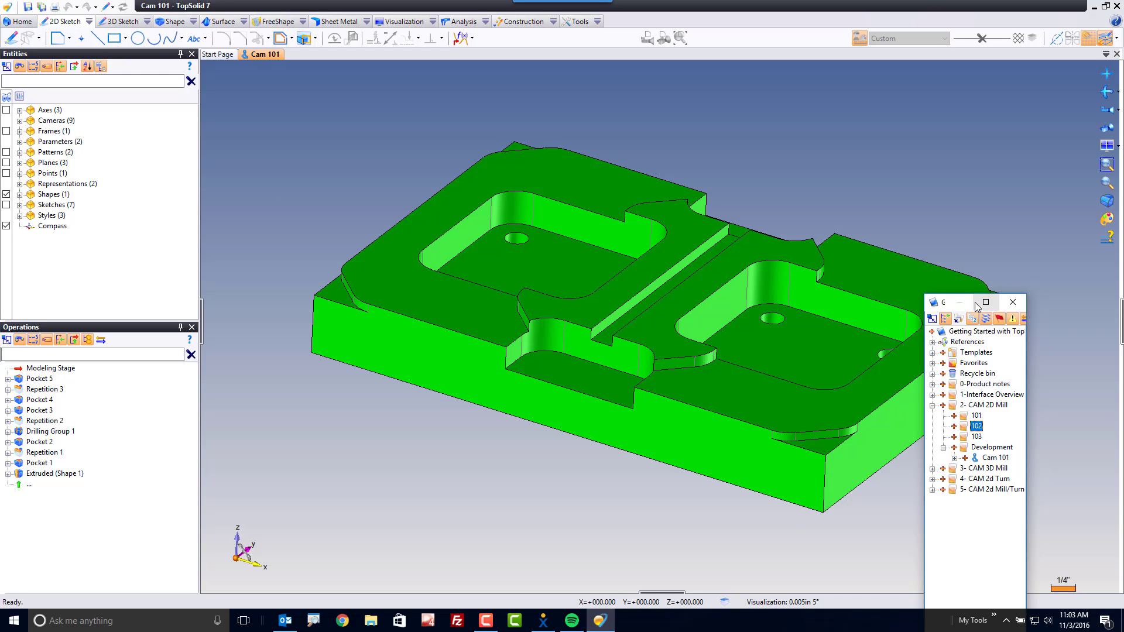
pyautogui.moveTo(960, 303)
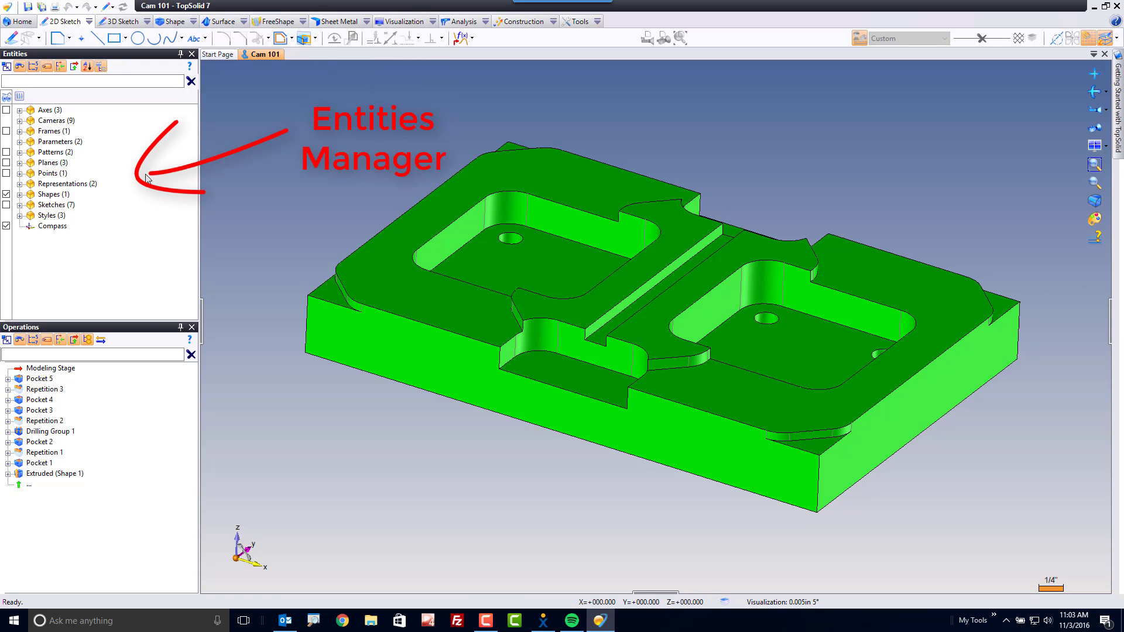
pyautogui.moveTo(115, 428)
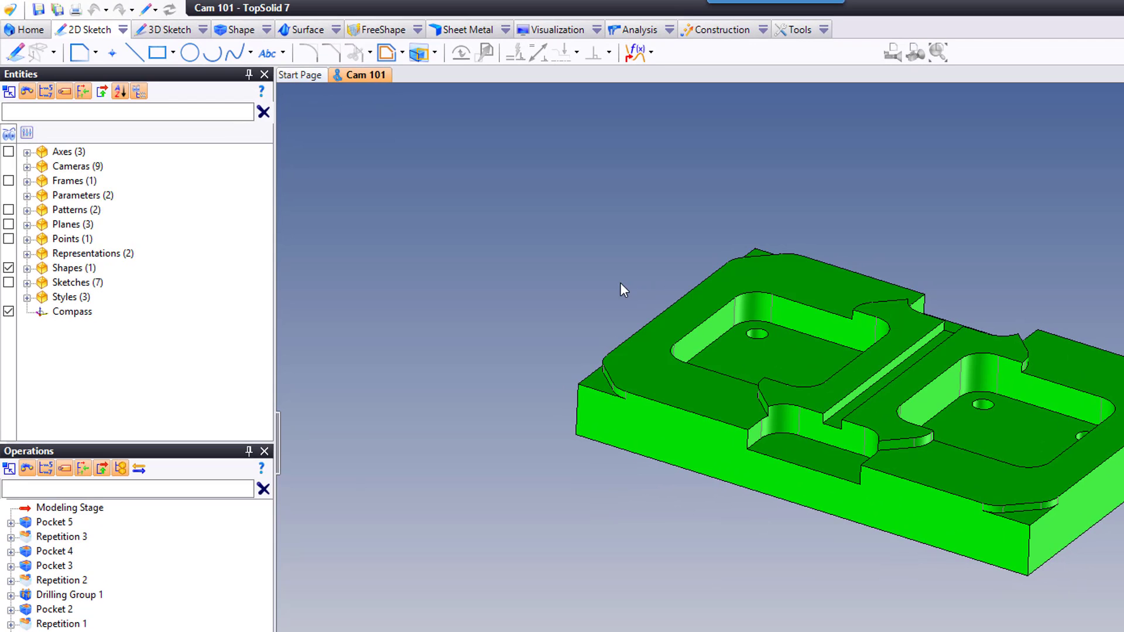
# Expand Planes (3) in Entities and bring up the context menu of Absolute XZ Plane.
pyautogui.click(66, 223)
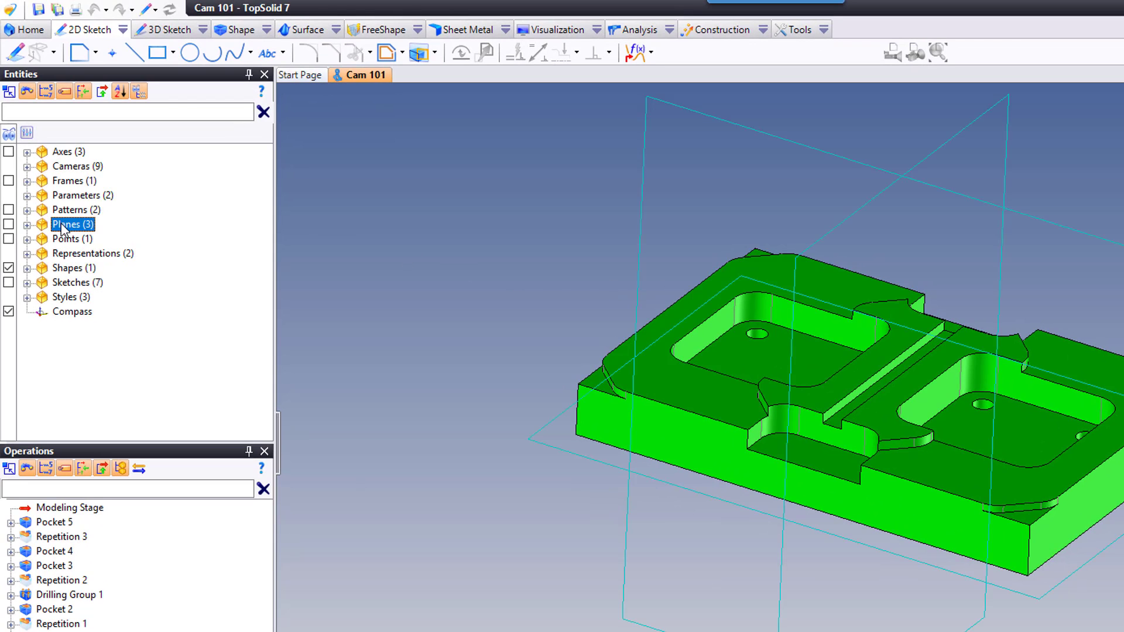
pyautogui.click(27, 223)
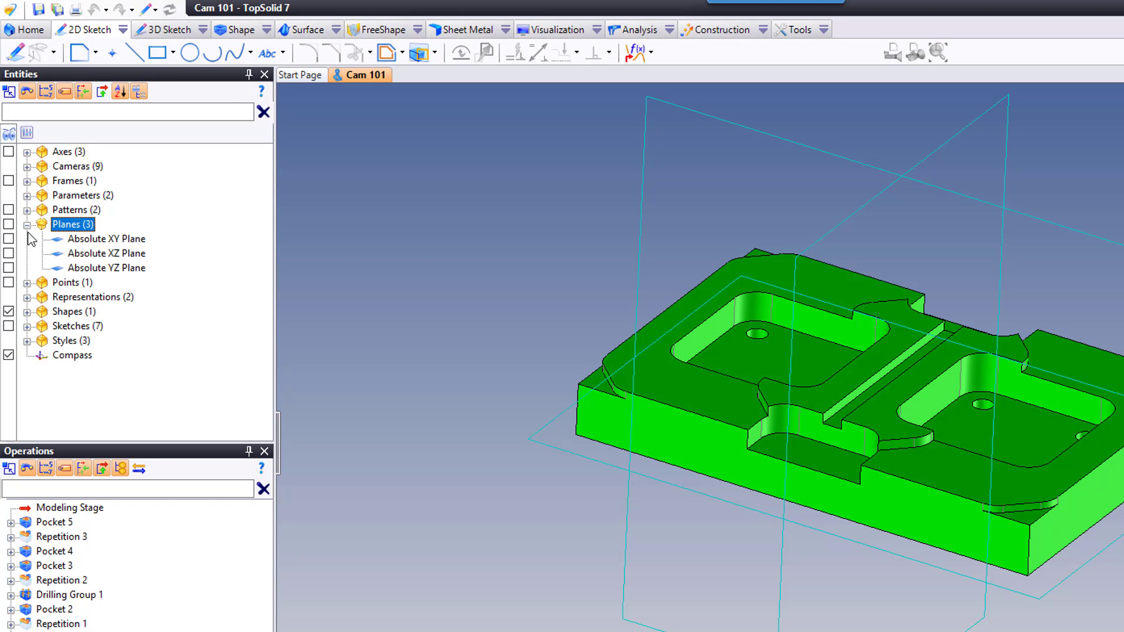
pyautogui.click(105, 253)
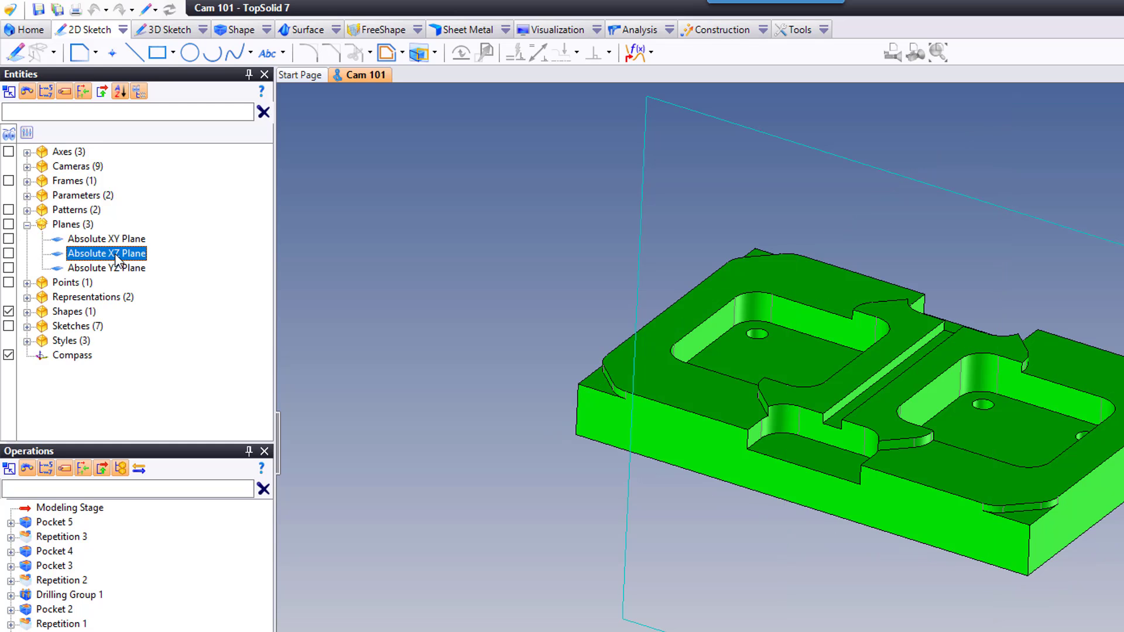
pyautogui.rightClick(106, 253)
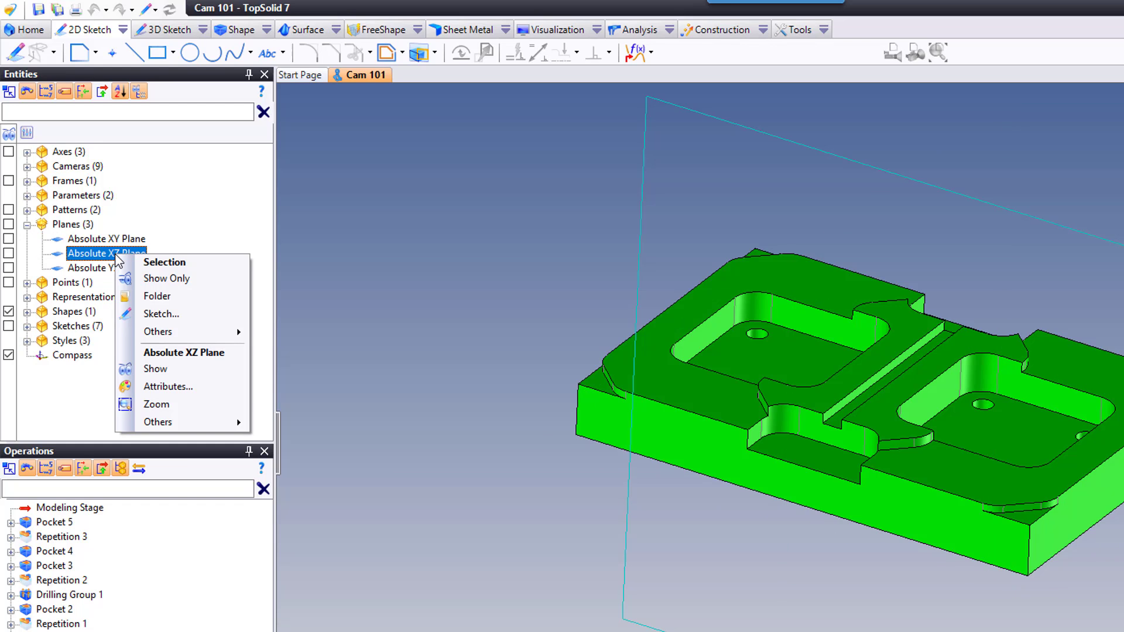
pyautogui.moveTo(64, 256)
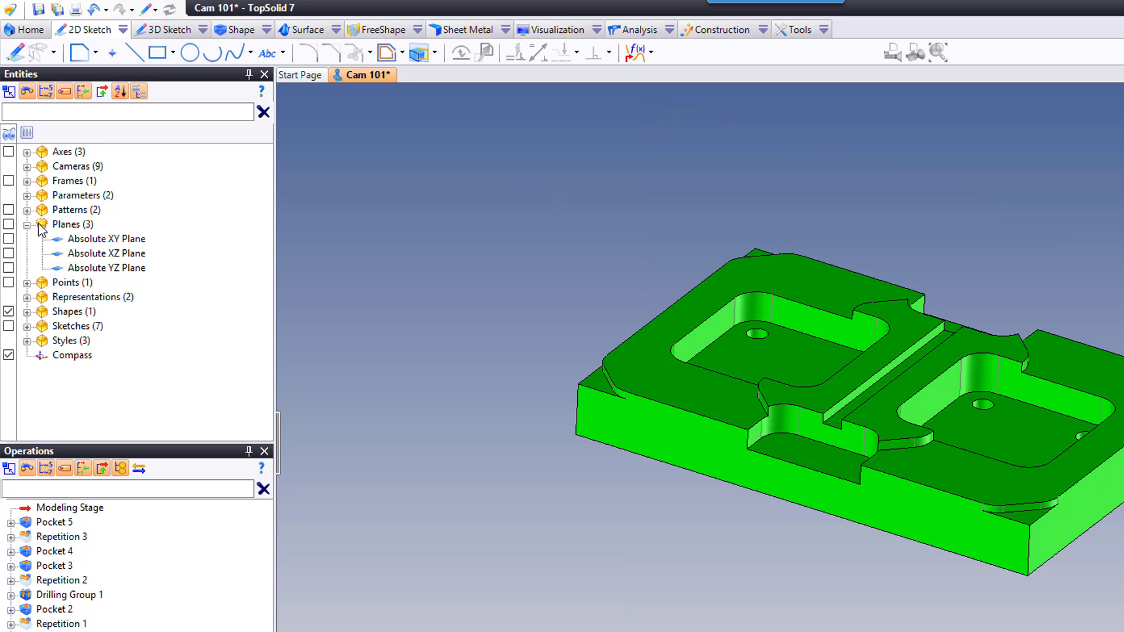
pyautogui.click(73, 283)
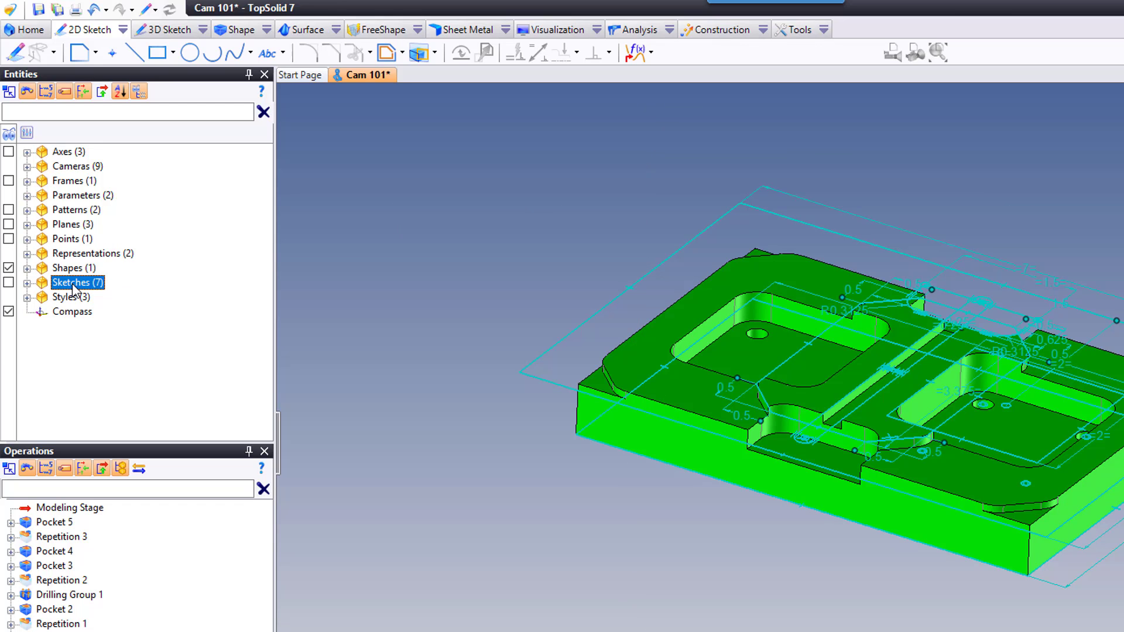
pyautogui.click(25, 282)
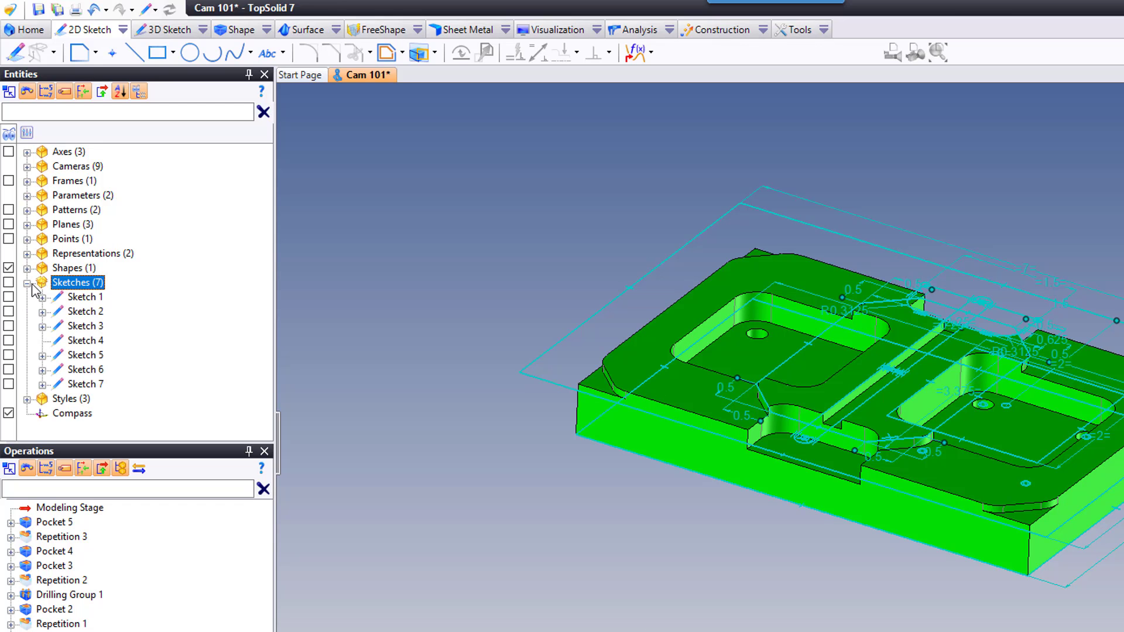
pyautogui.click(85, 325)
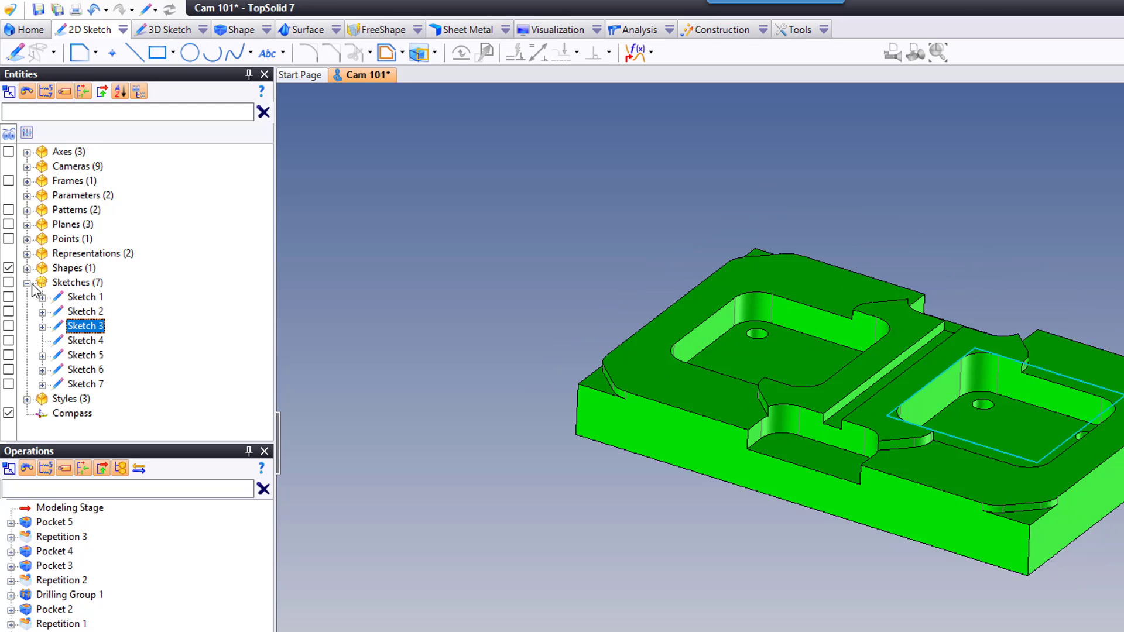
pyautogui.click(85, 369)
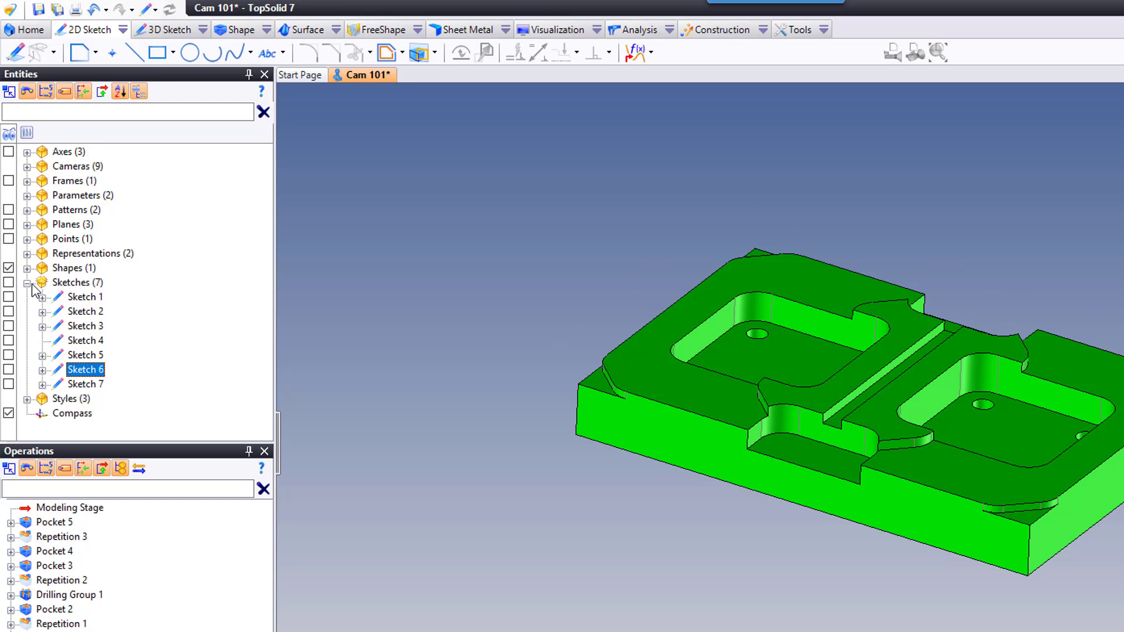
pyautogui.click(68, 398)
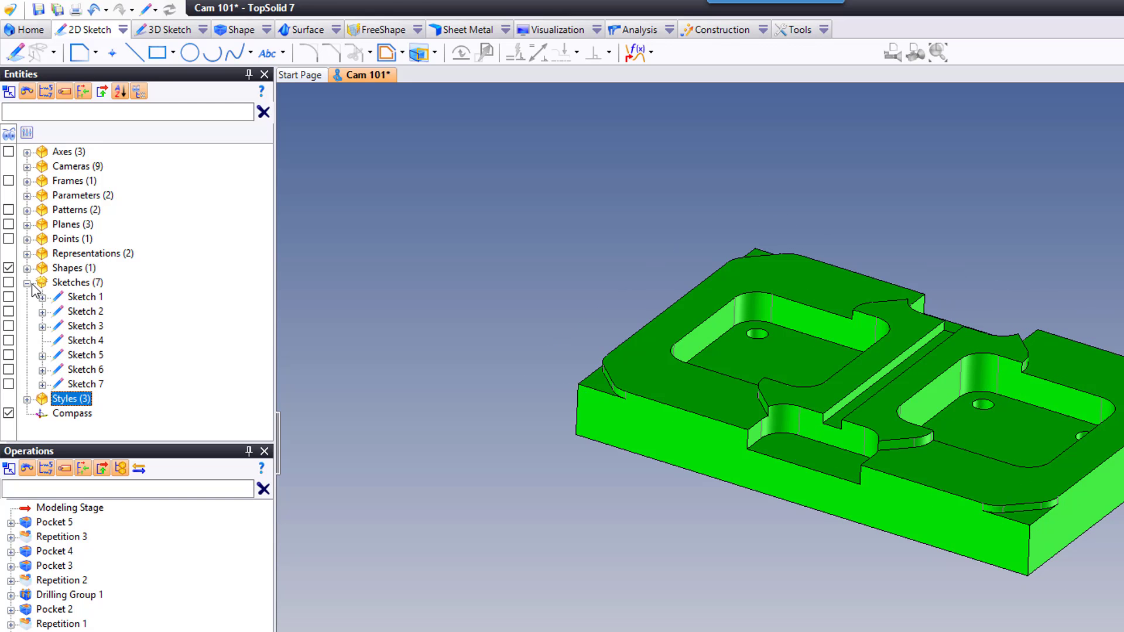
pyautogui.click(84, 312)
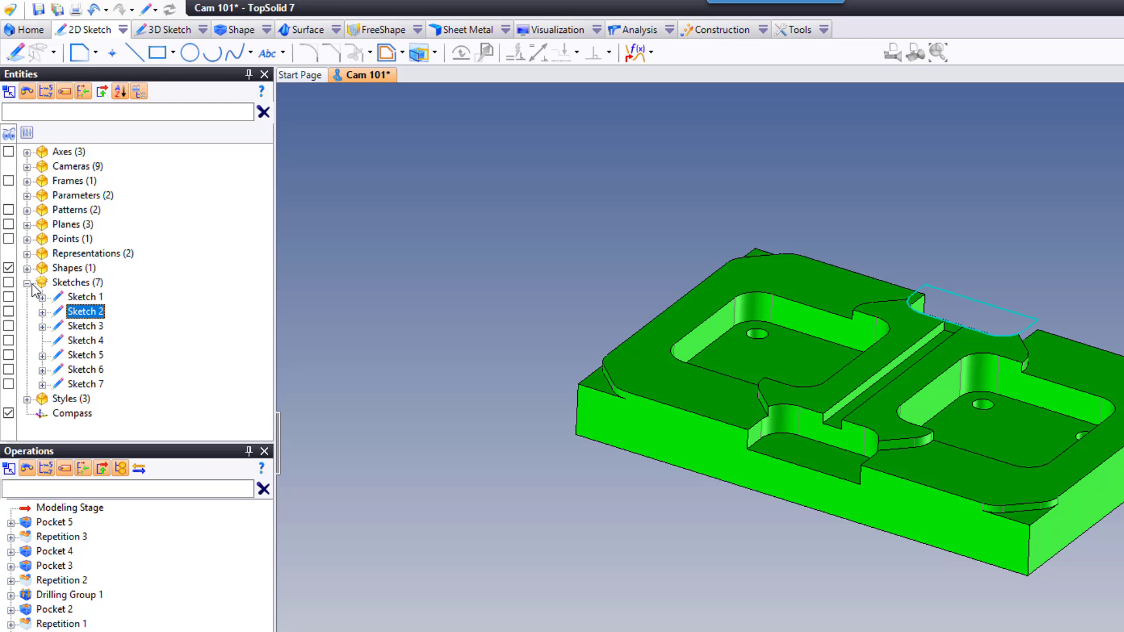
pyautogui.rightClick(85, 311)
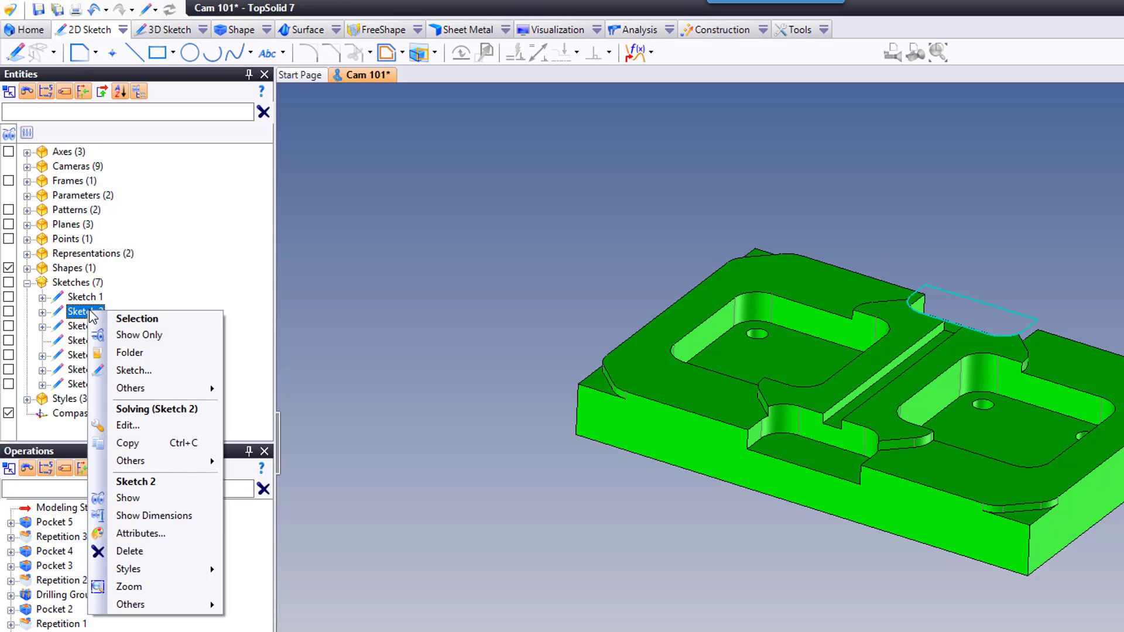
pyautogui.moveTo(153, 433)
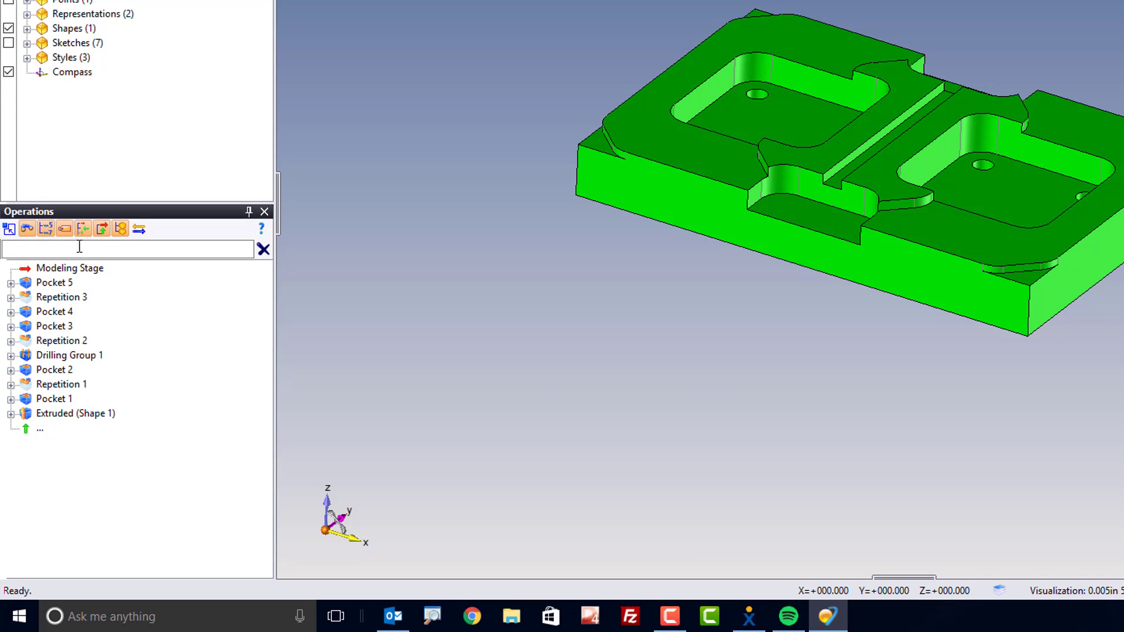
pyautogui.moveTo(104, 410)
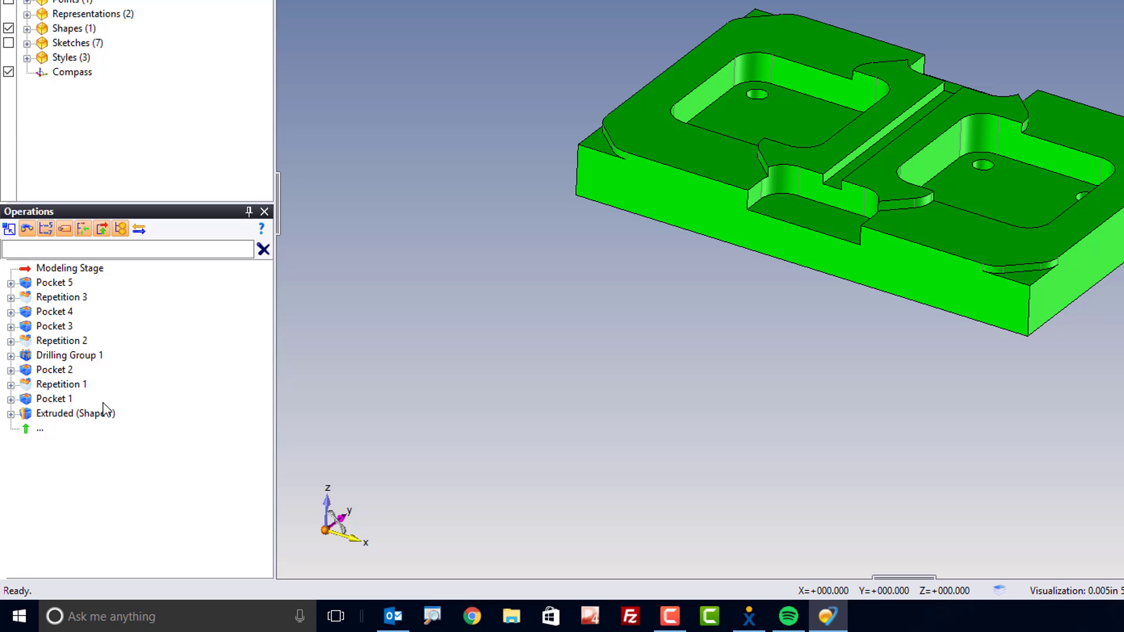
pyautogui.moveTo(66, 419)
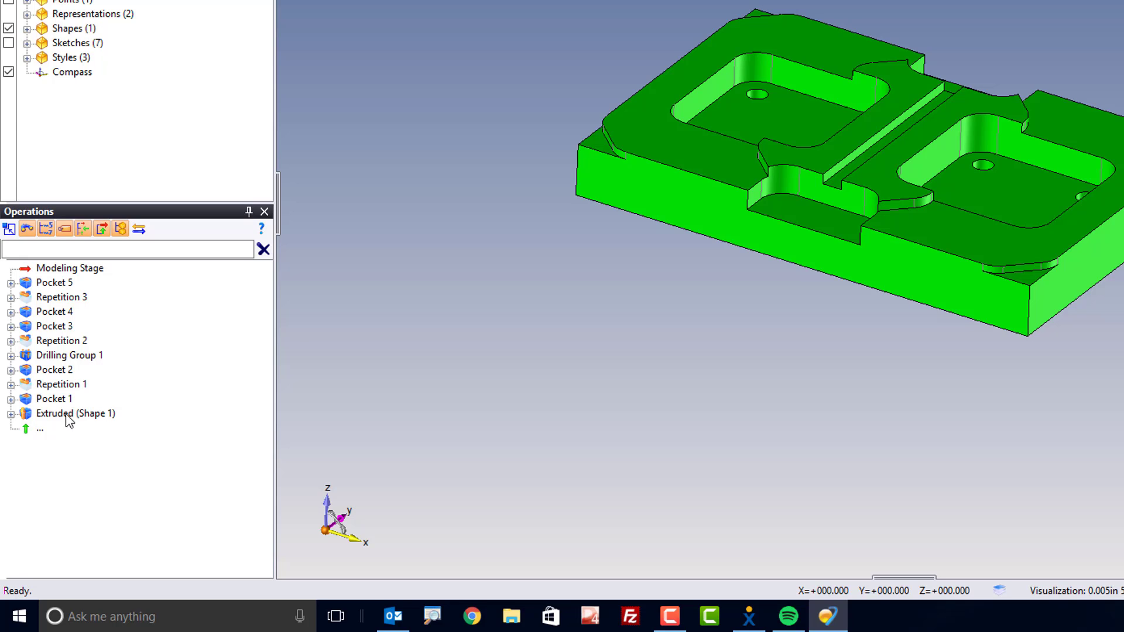
pyautogui.moveTo(46, 283)
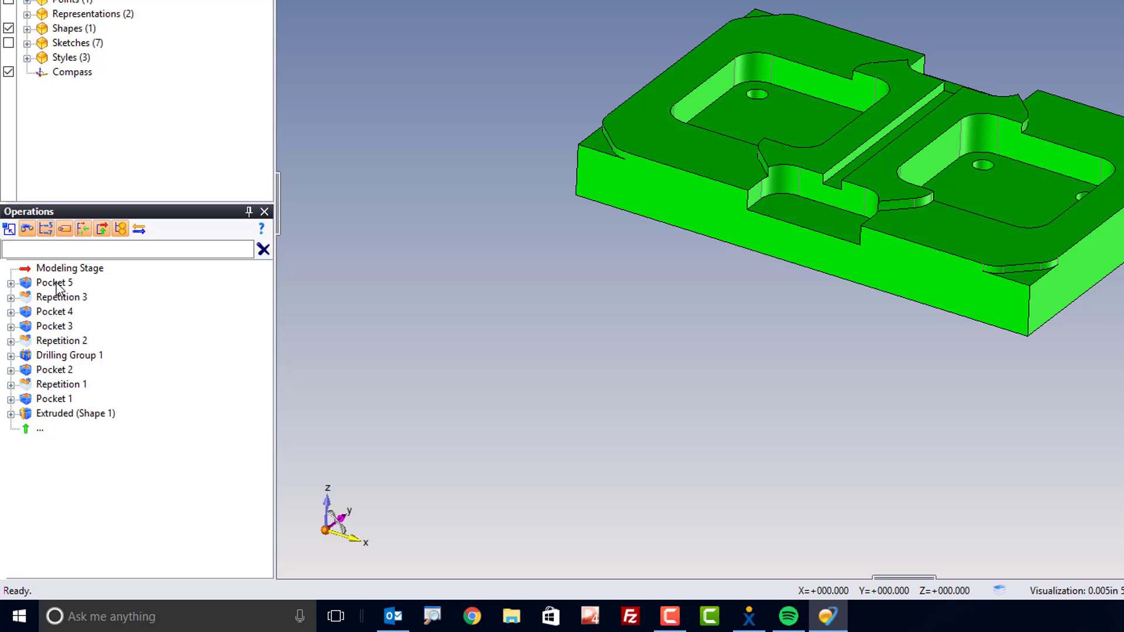
pyautogui.moveTo(65, 289)
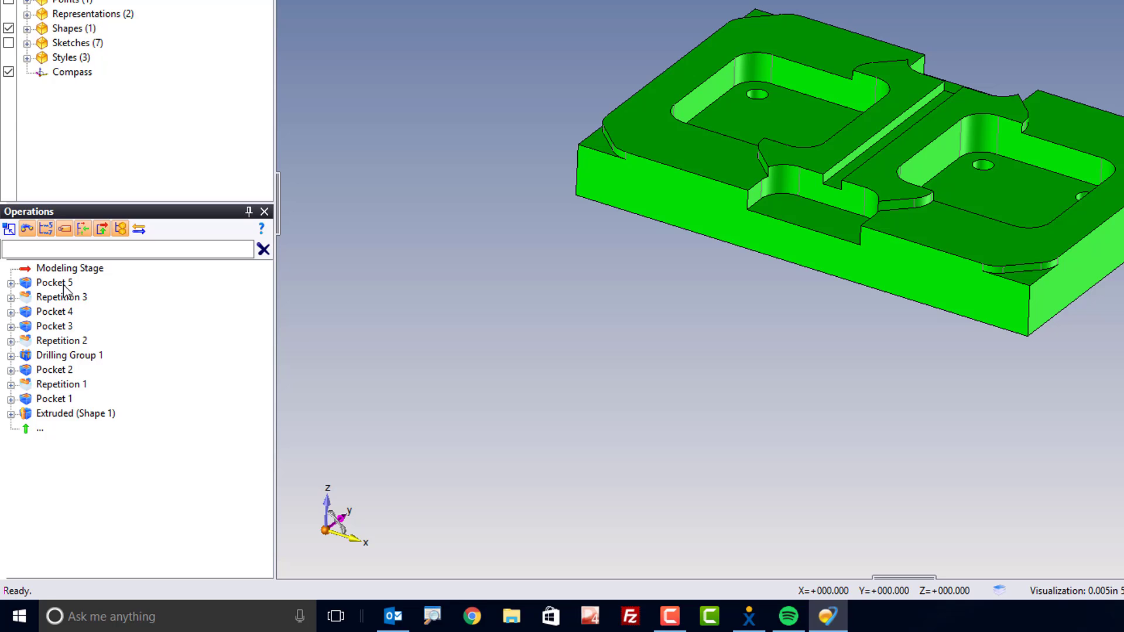
pyautogui.moveTo(96, 297)
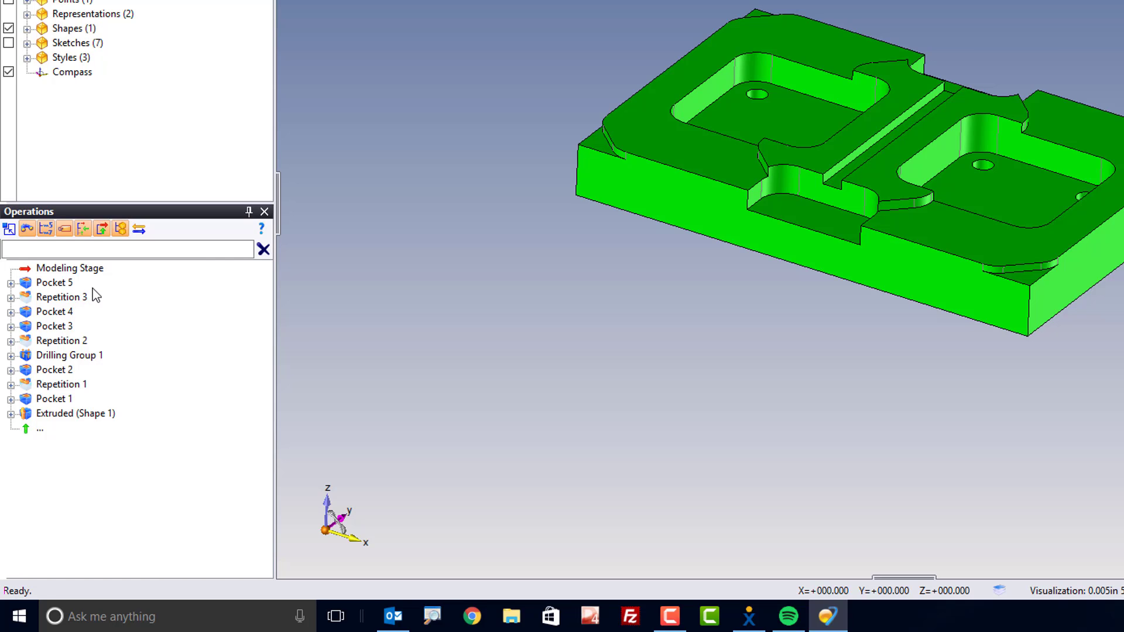
pyautogui.moveTo(88, 275)
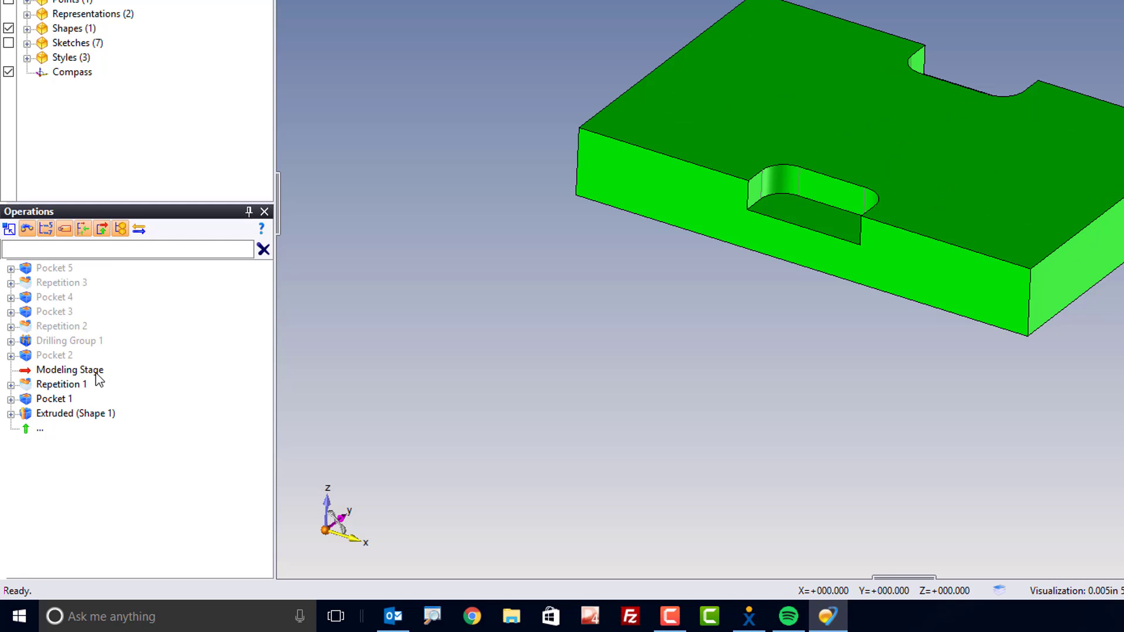
pyautogui.click(69, 370)
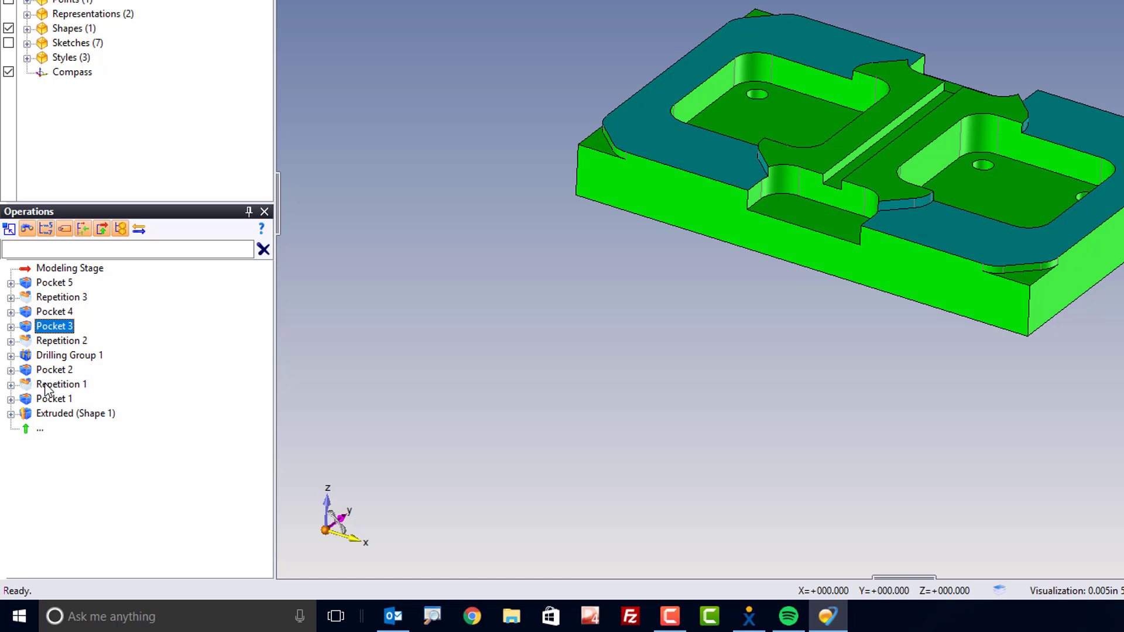
pyautogui.click(47, 312)
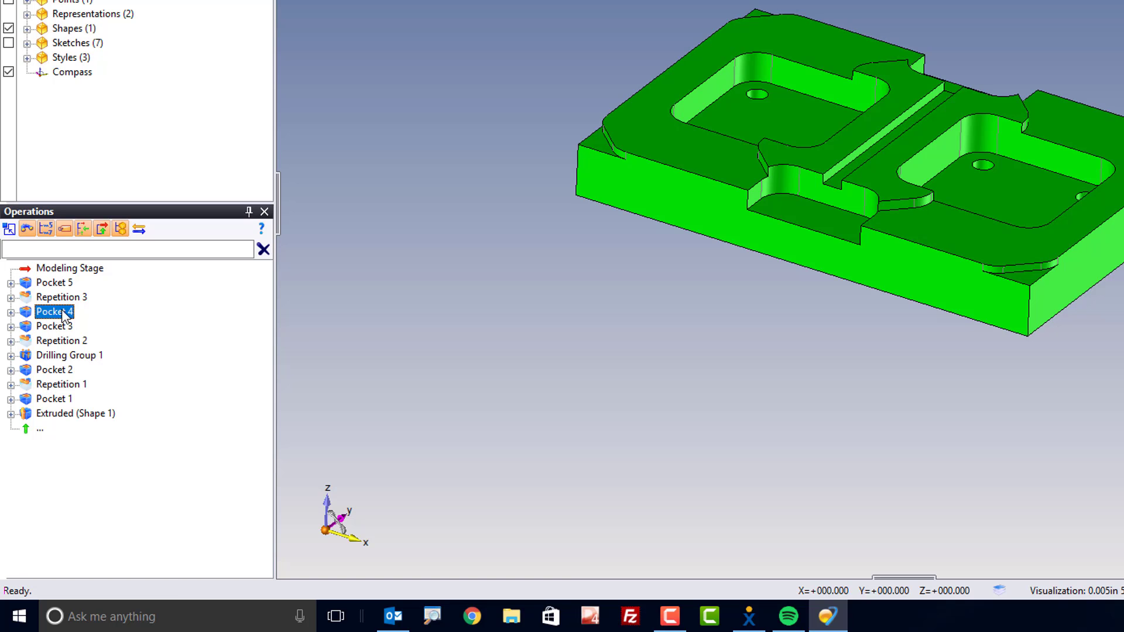
pyautogui.rightClick(53, 312)
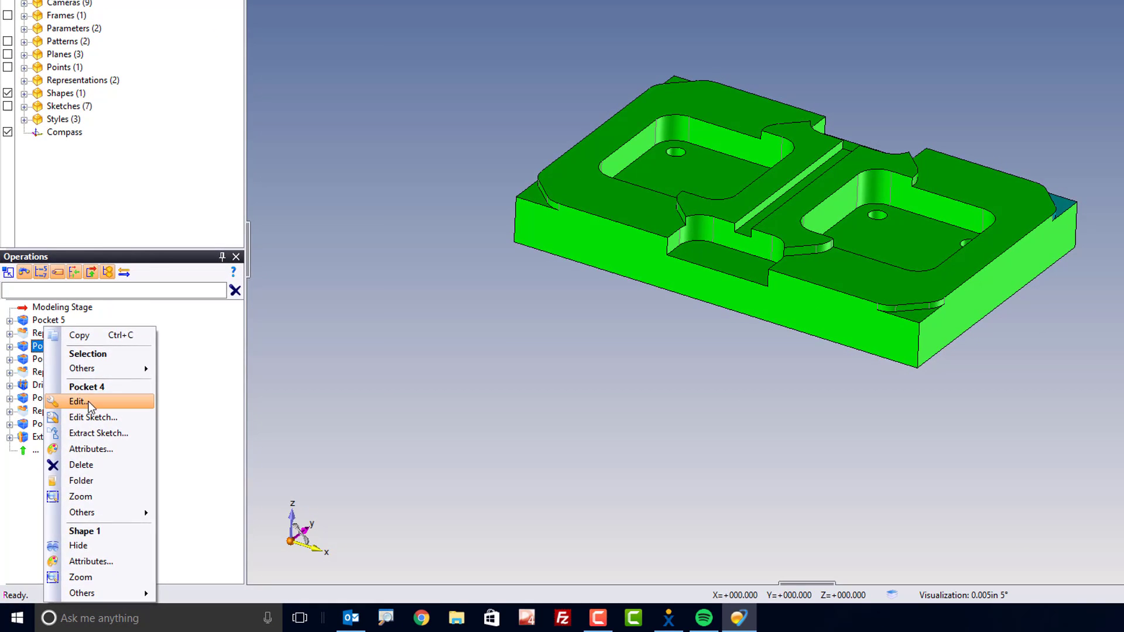
# Start editing the Pocket 4 operation from the Operations manager.
pyautogui.click(78, 401)
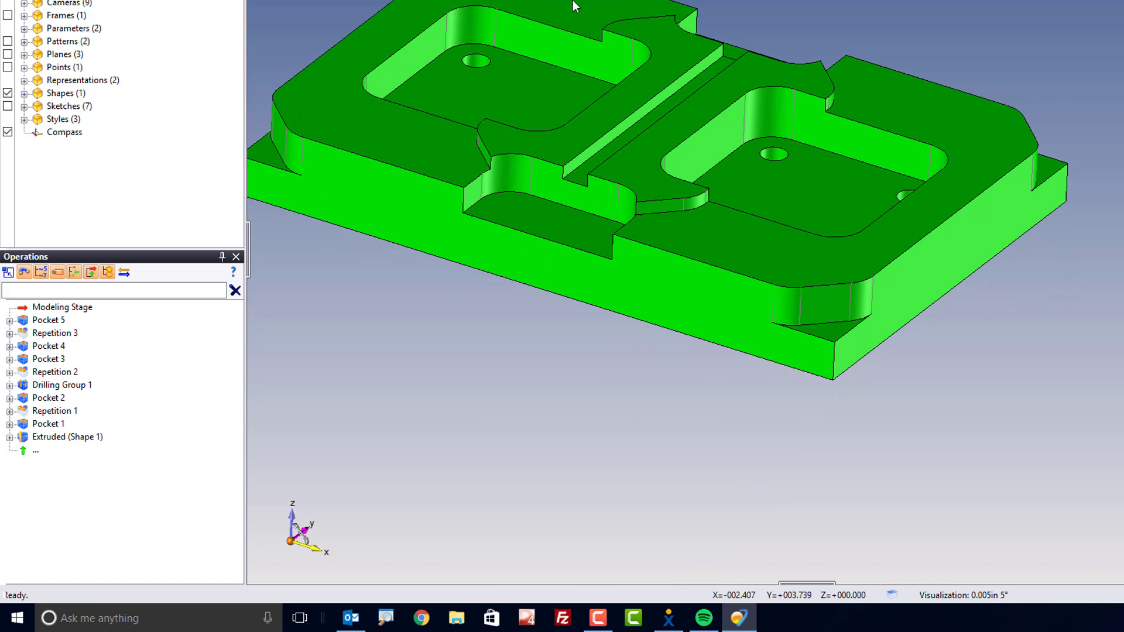
pyautogui.moveTo(546, 318)
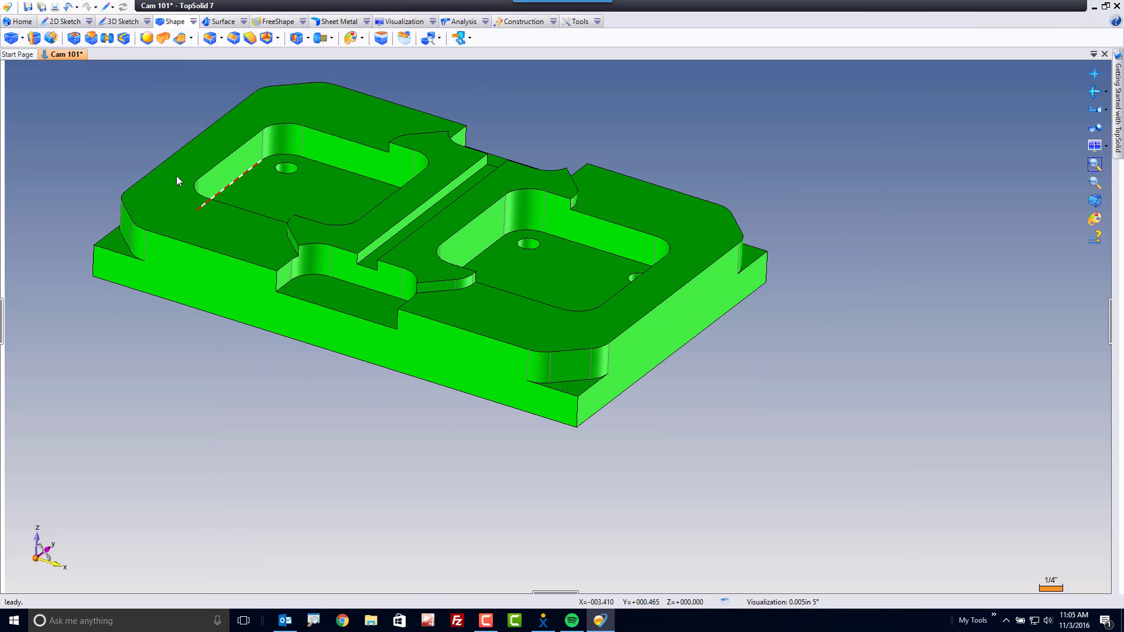
# Reopen the Operations manager from TopSolid menu > View and dock it on the left.
pyautogui.moveTo(178, 181); pyautogui.dragTo(272, 423)
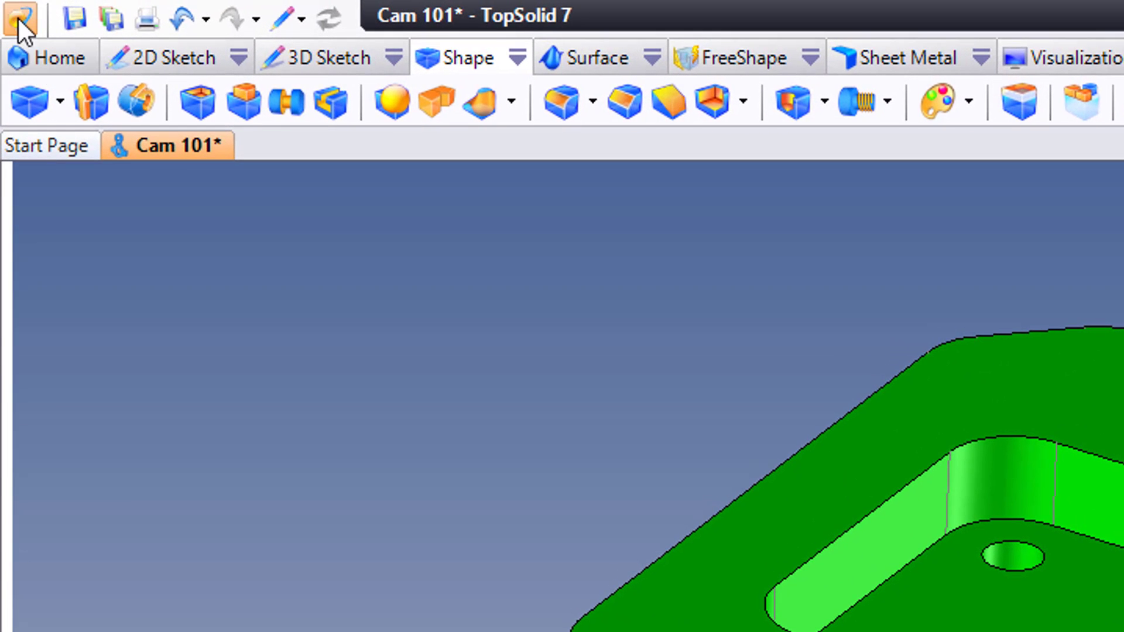
pyautogui.click(20, 19)
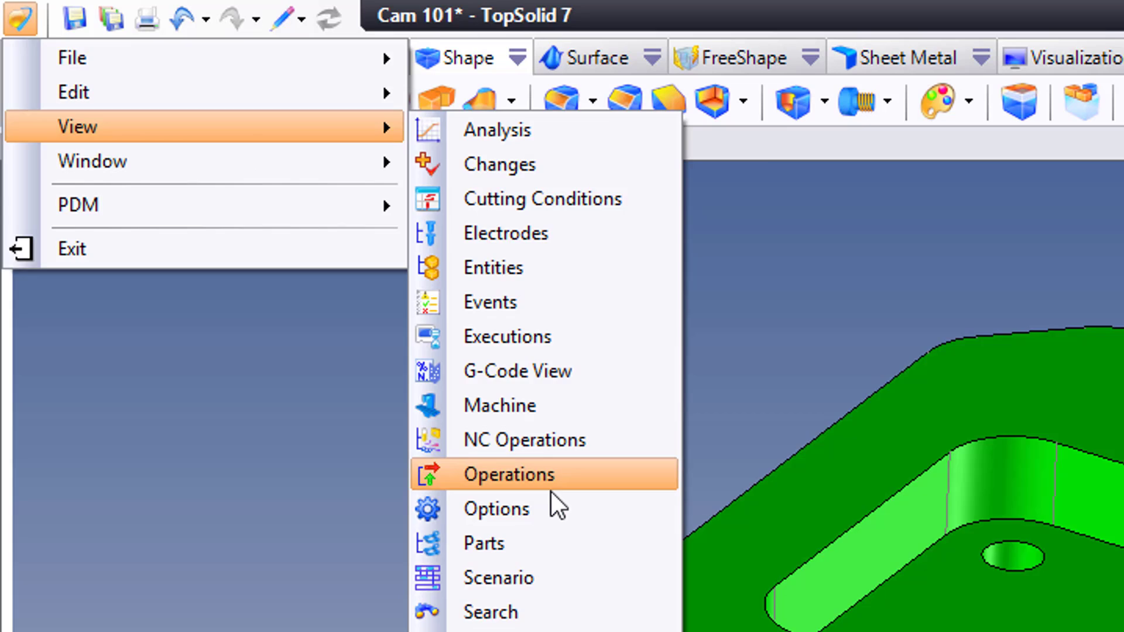
pyautogui.click(509, 474)
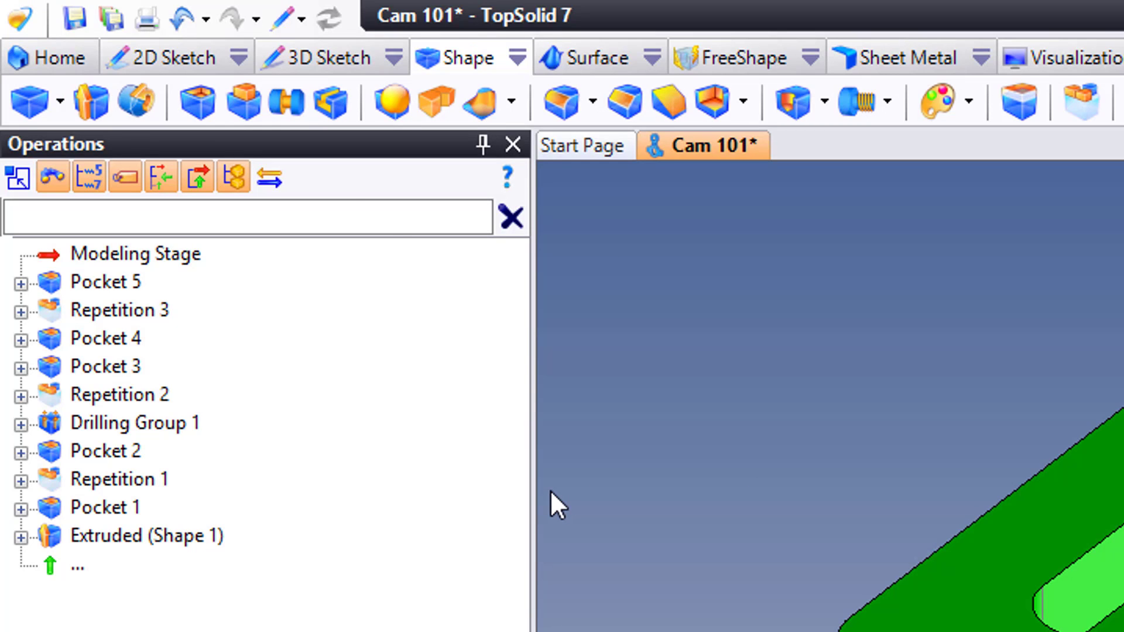
pyautogui.moveTo(310, 170)
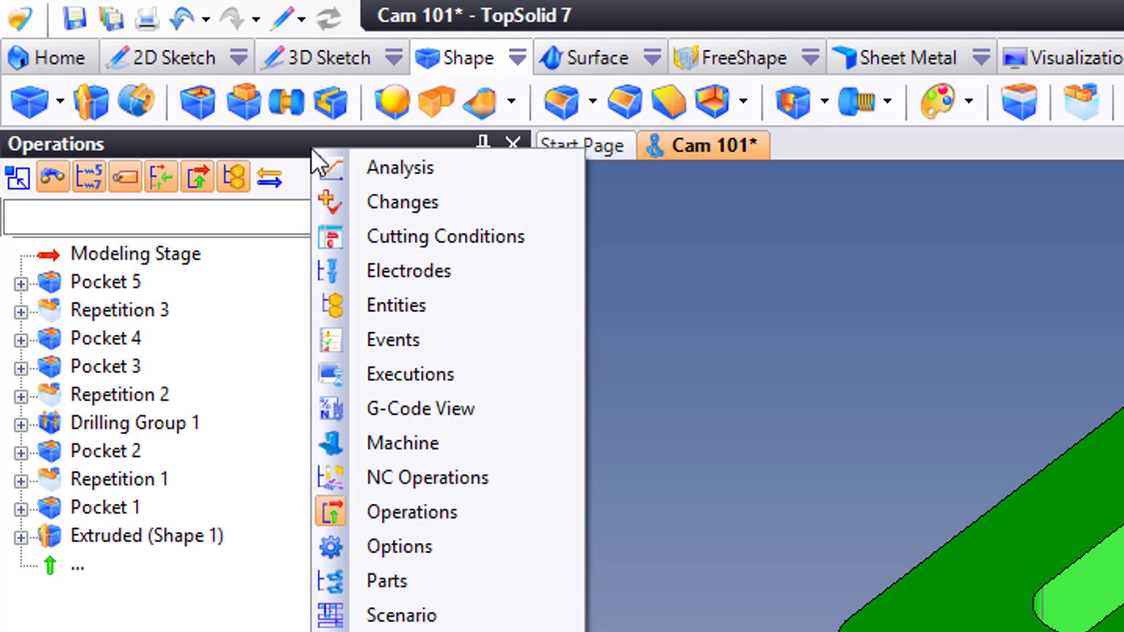
pyautogui.moveTo(433, 276)
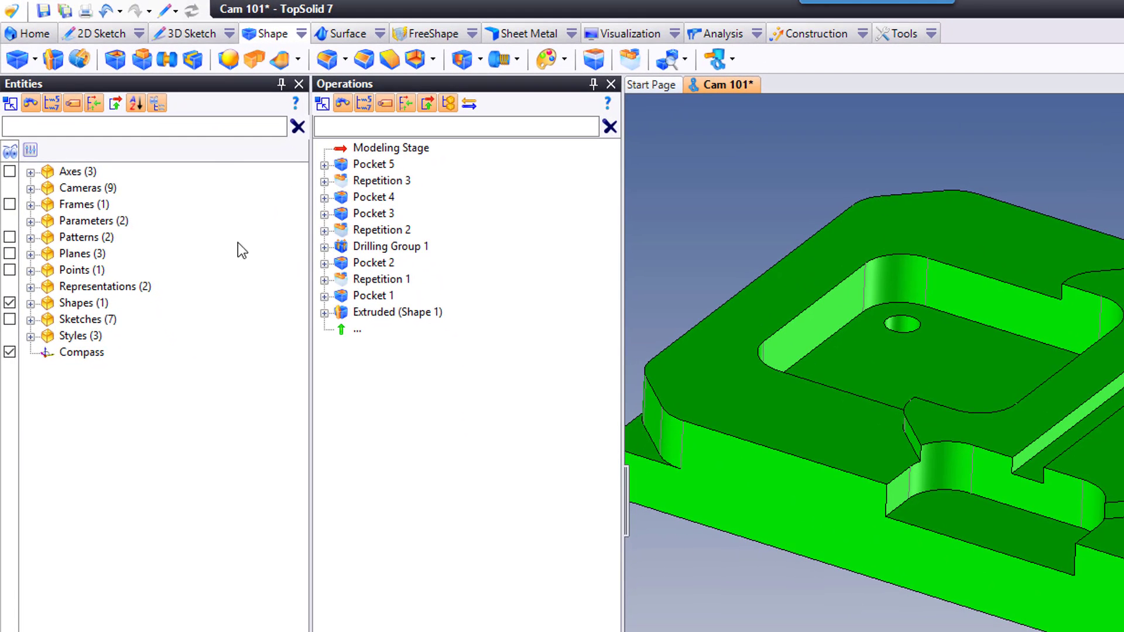
pyautogui.moveTo(480, 256)
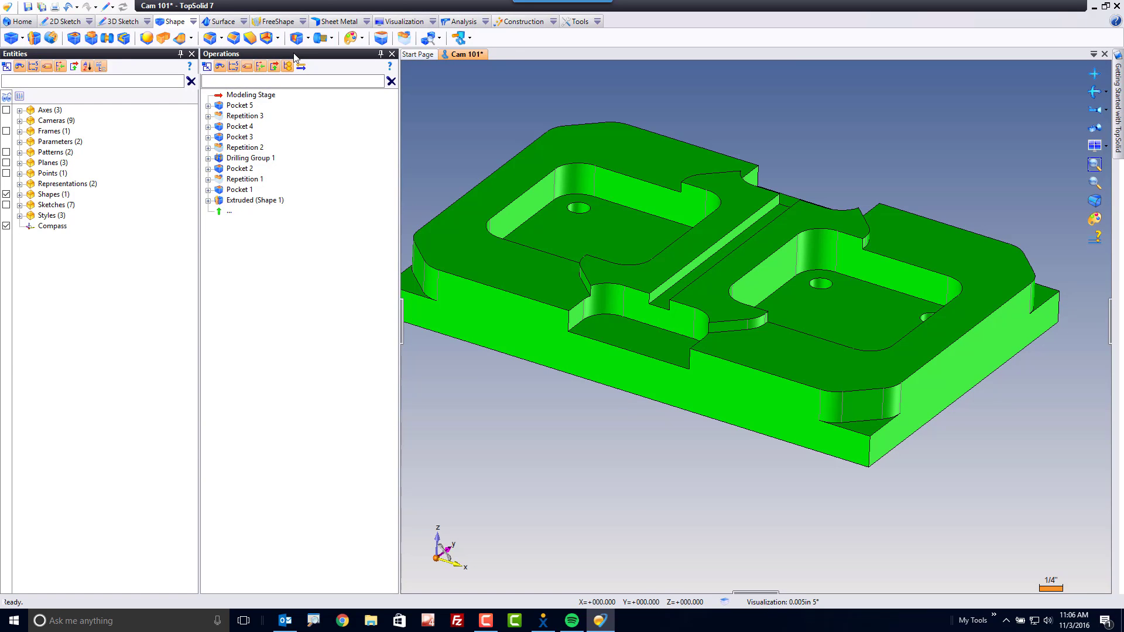
pyautogui.moveTo(80, 514)
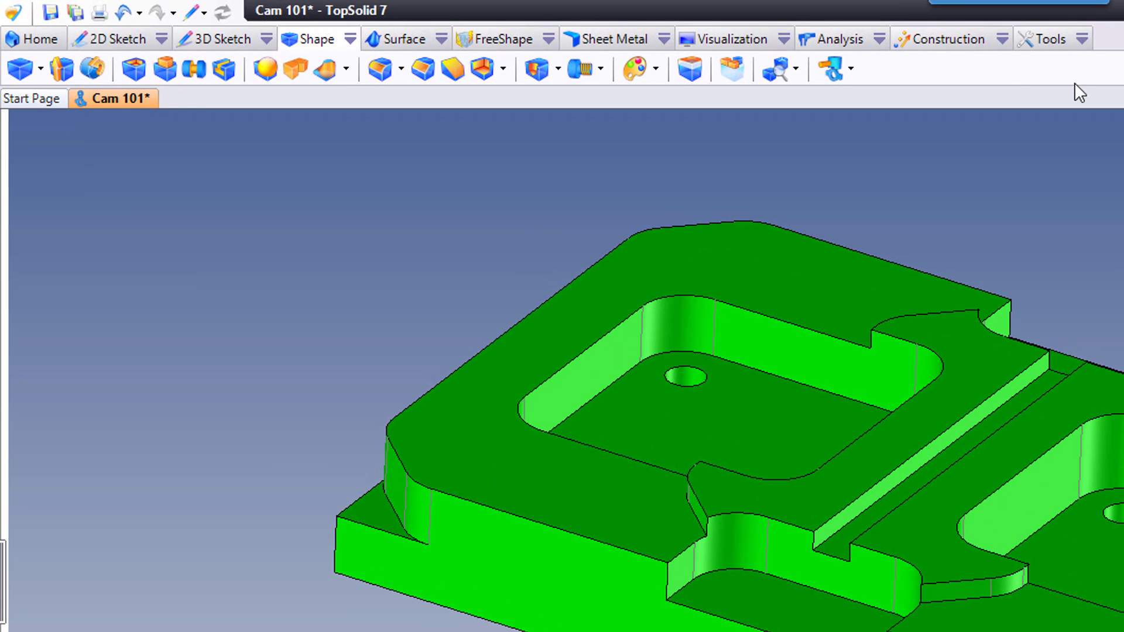
# Step through ribbon tabs 2D Sketch, Home, 3D Sketch, Shape, Surface, FreeShape, ending on Construction.
pyautogui.click(217, 38)
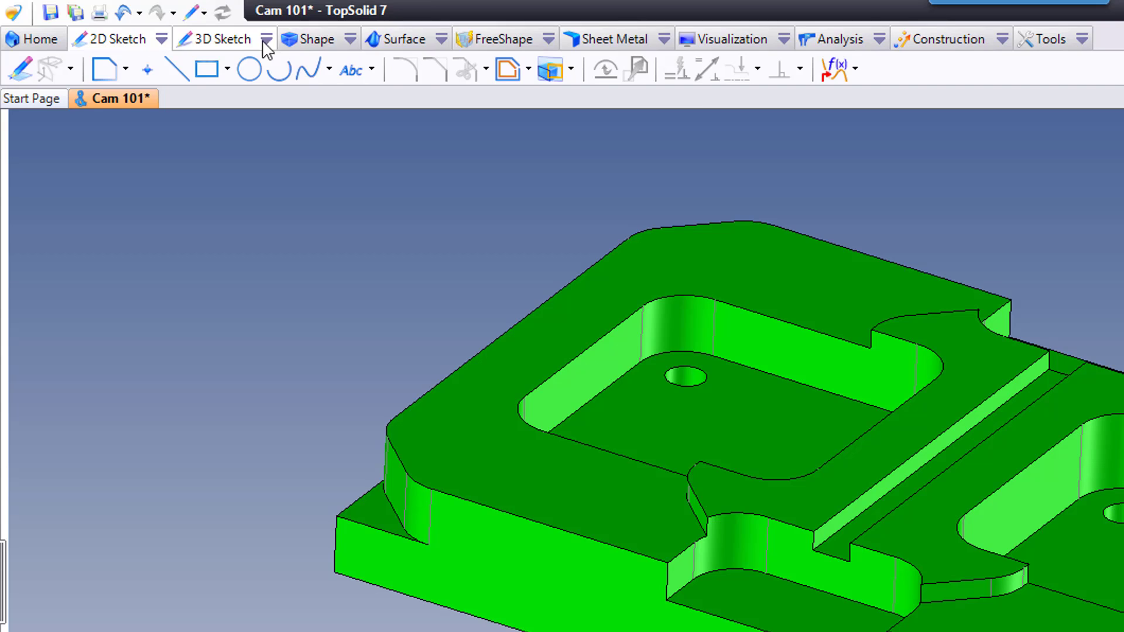
pyautogui.moveTo(706, 166)
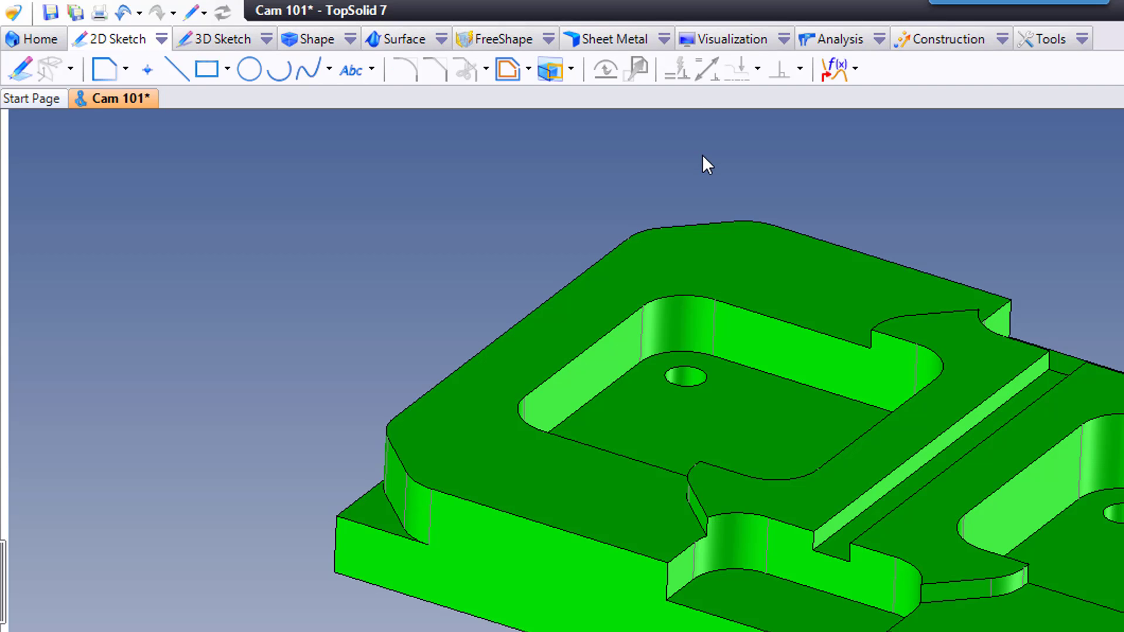
pyautogui.moveTo(329, 35)
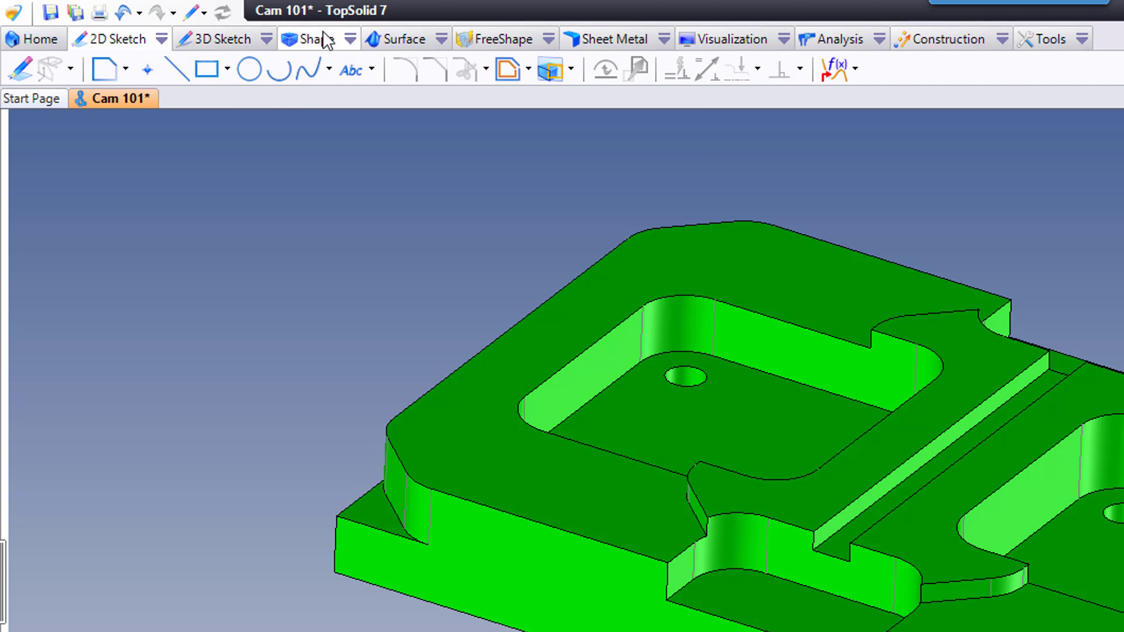
pyautogui.moveTo(940, 60)
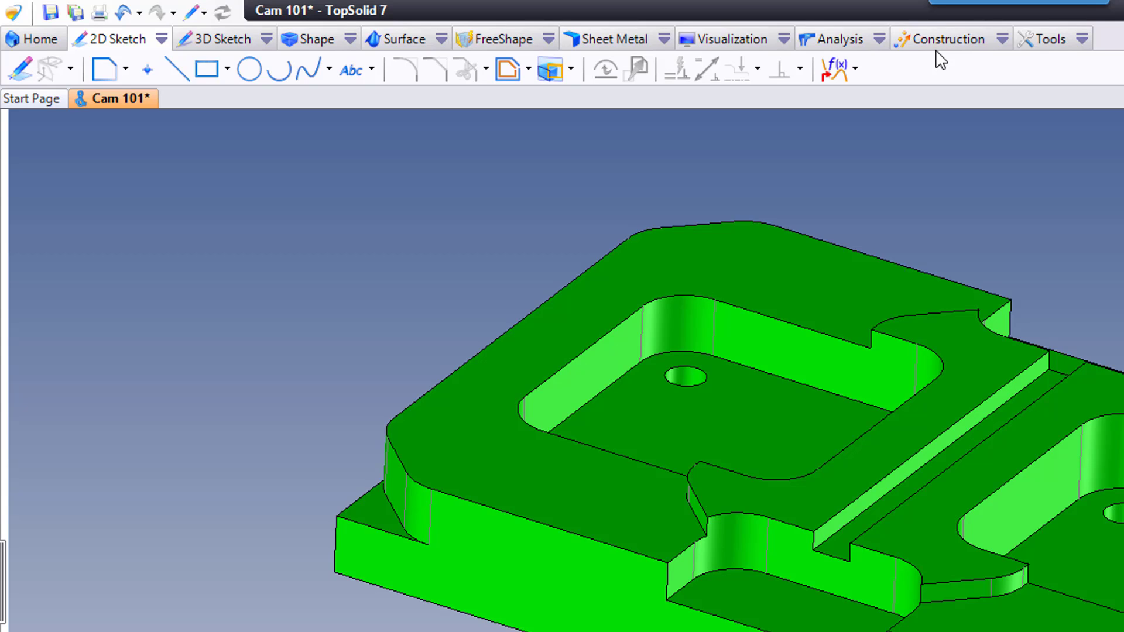
pyautogui.moveTo(42, 54)
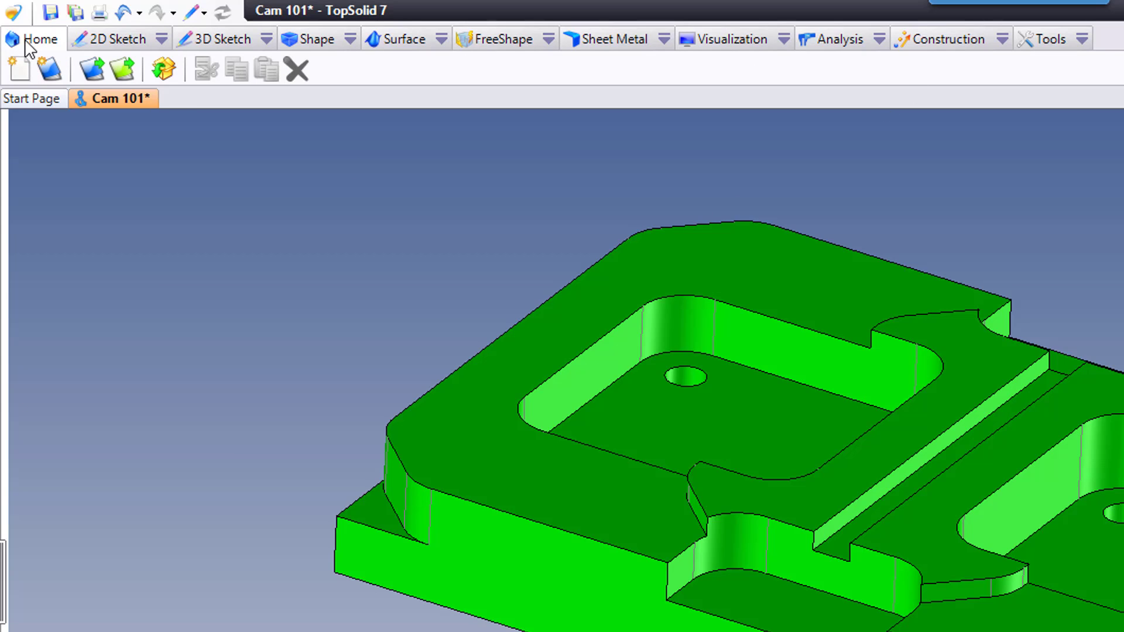
pyautogui.moveTo(48, 65)
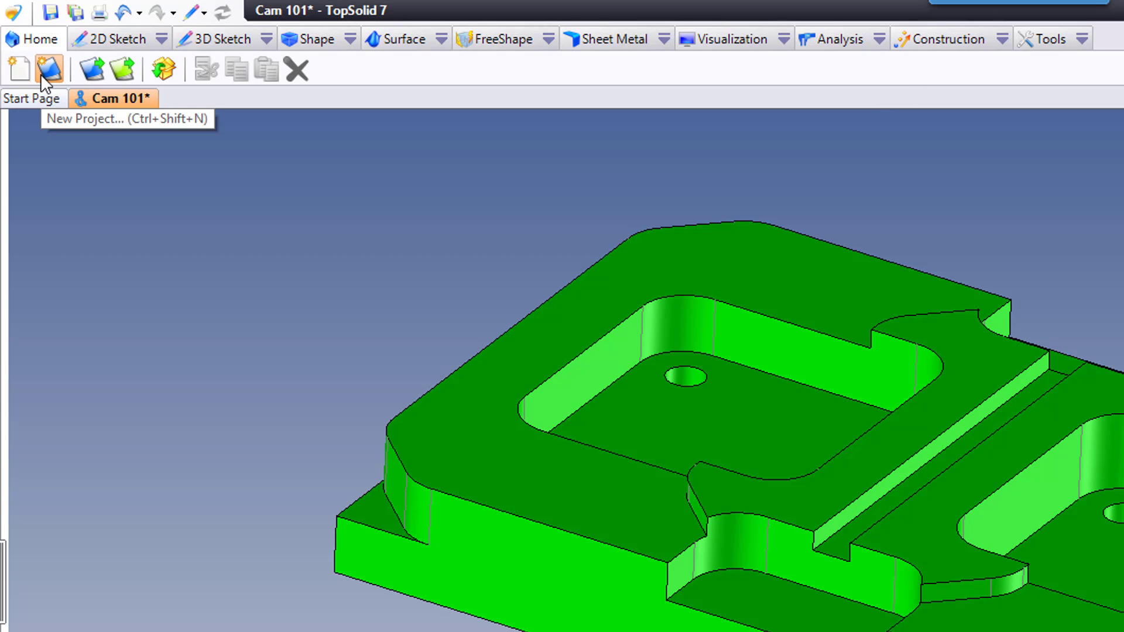
pyautogui.click(113, 40)
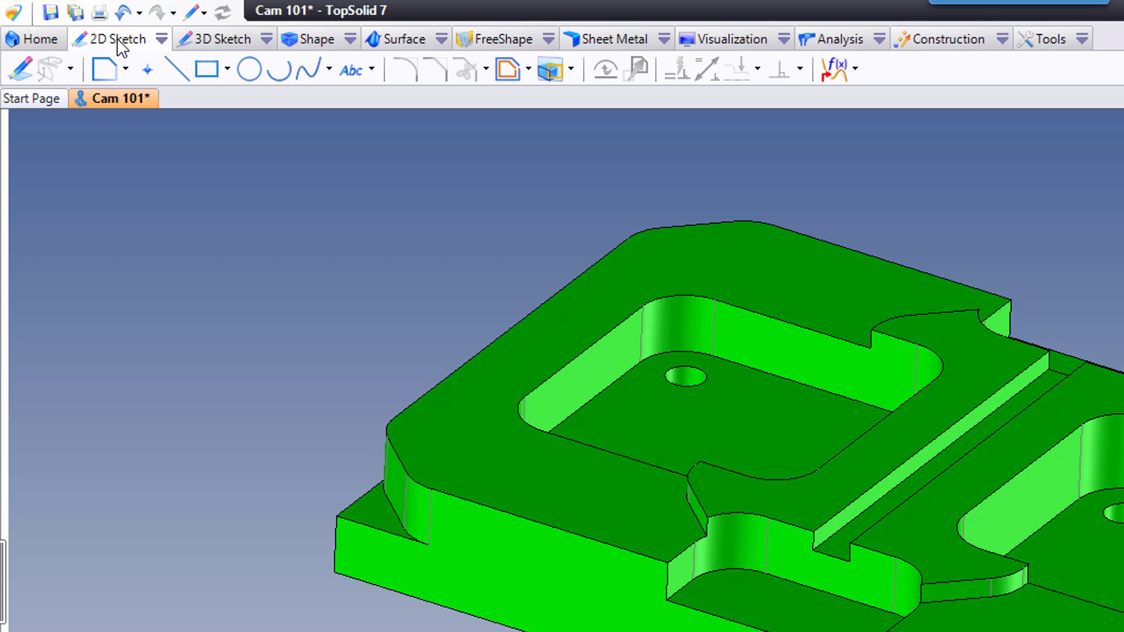
pyautogui.click(221, 39)
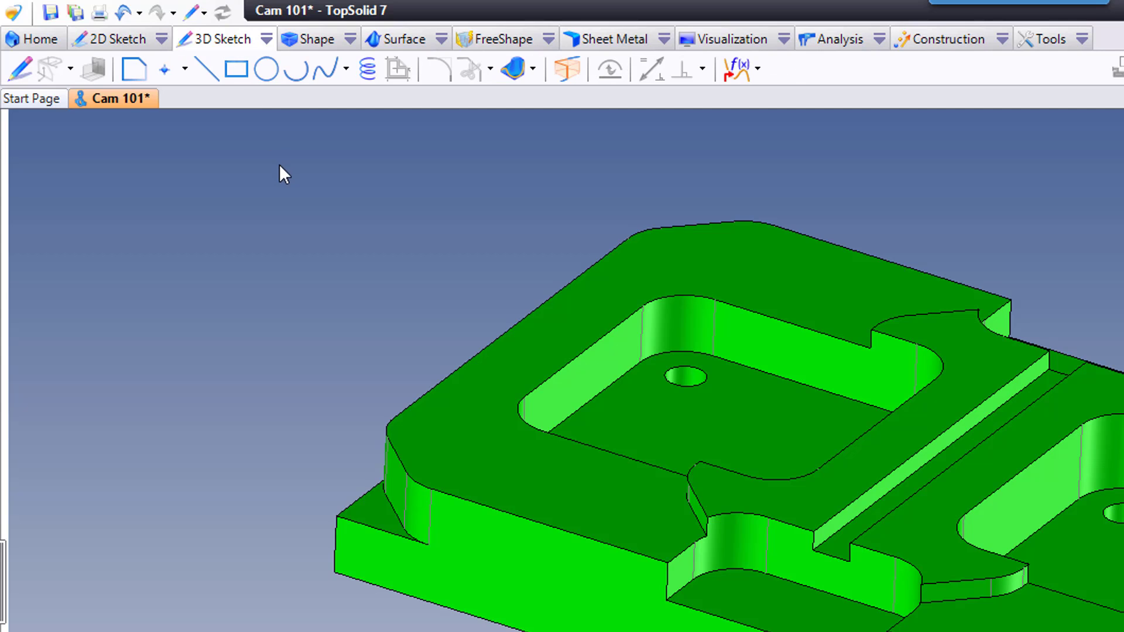
pyautogui.click(315, 39)
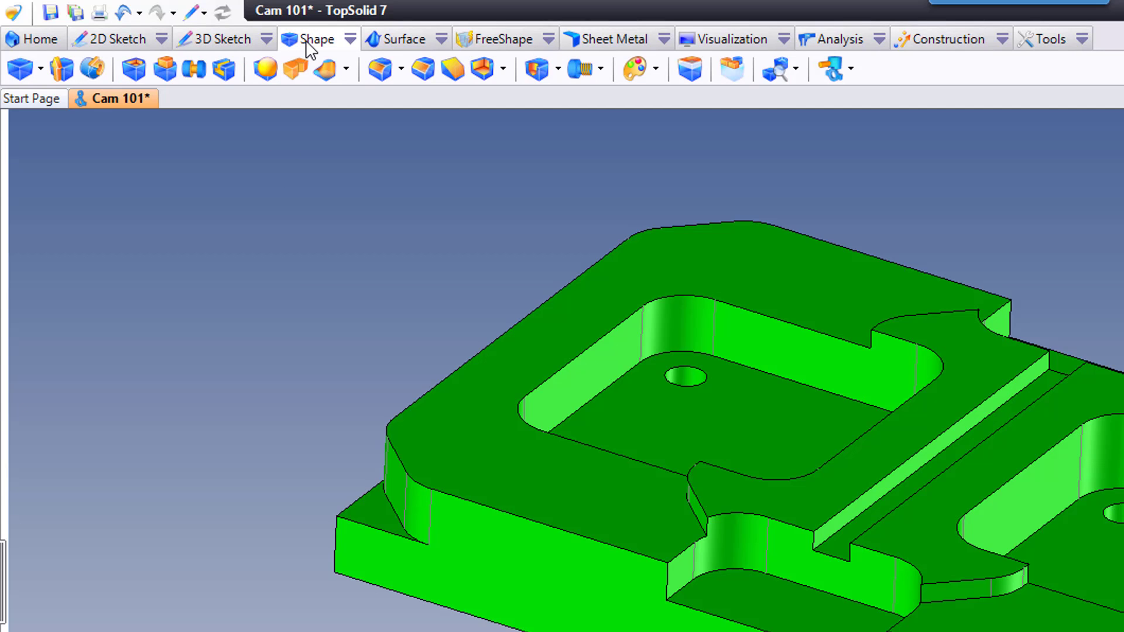
pyautogui.click(400, 39)
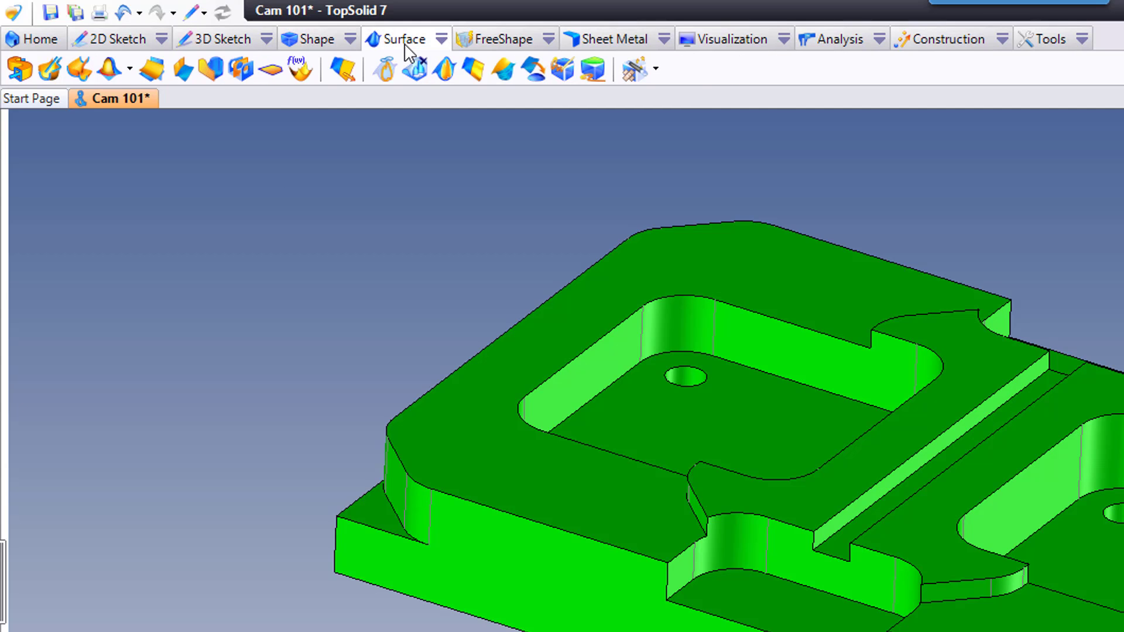
pyautogui.click(499, 39)
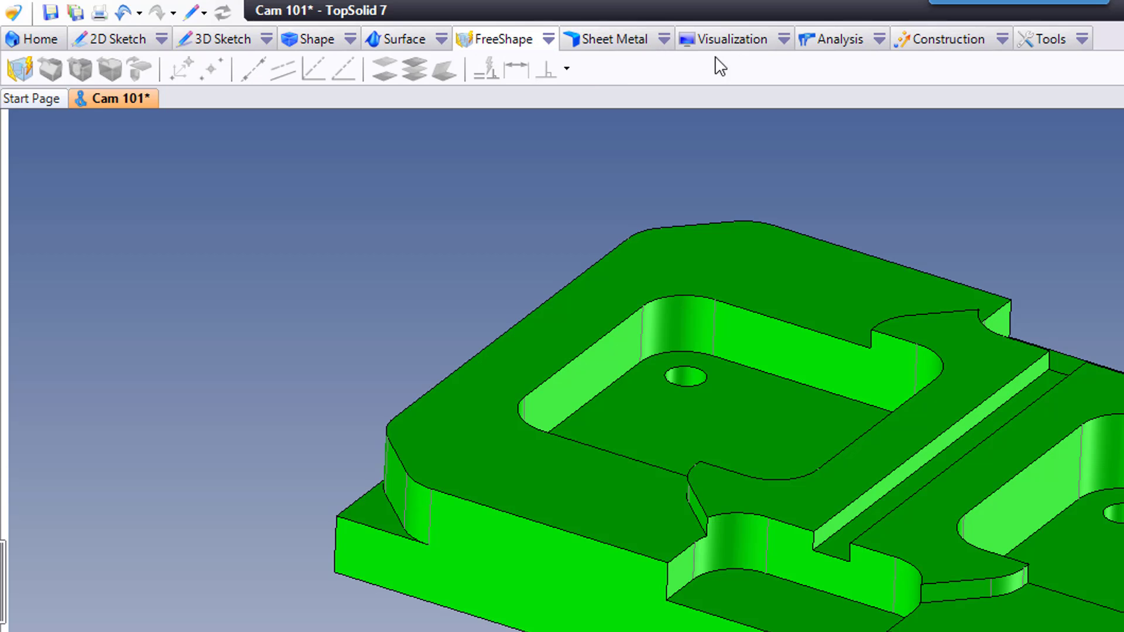
pyautogui.click(946, 38)
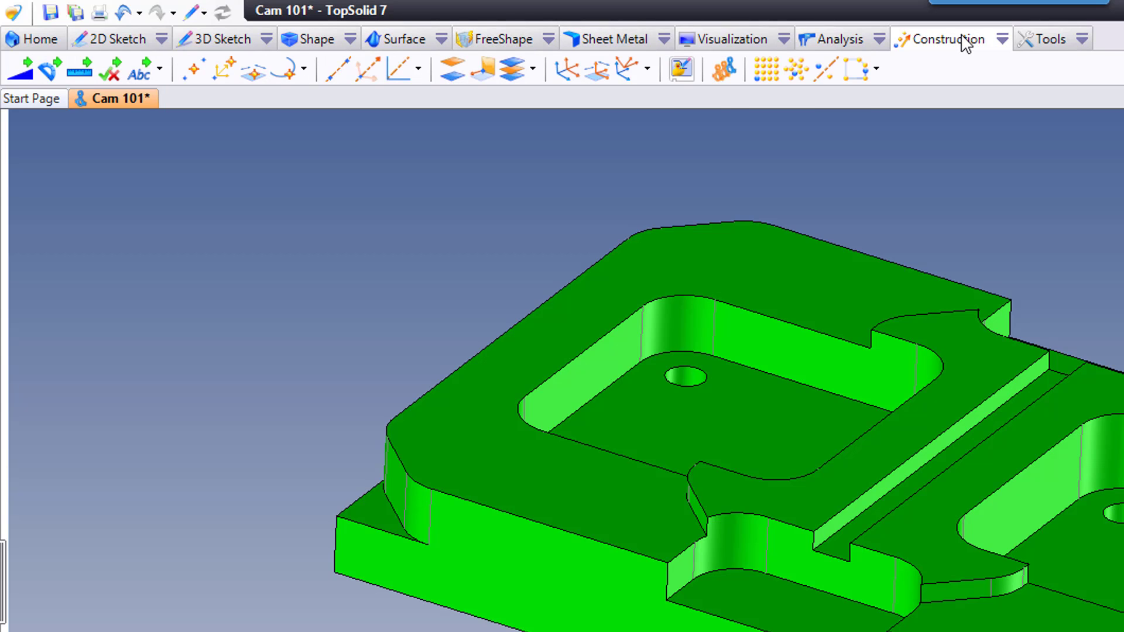
pyautogui.moveTo(377, 108)
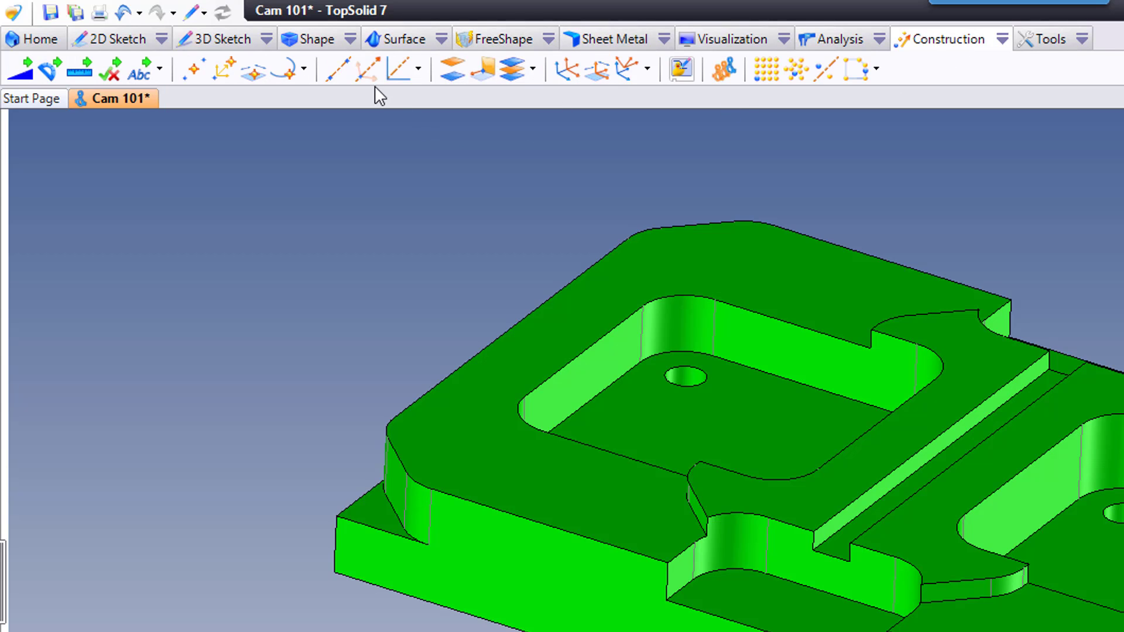
pyautogui.moveTo(558, 124)
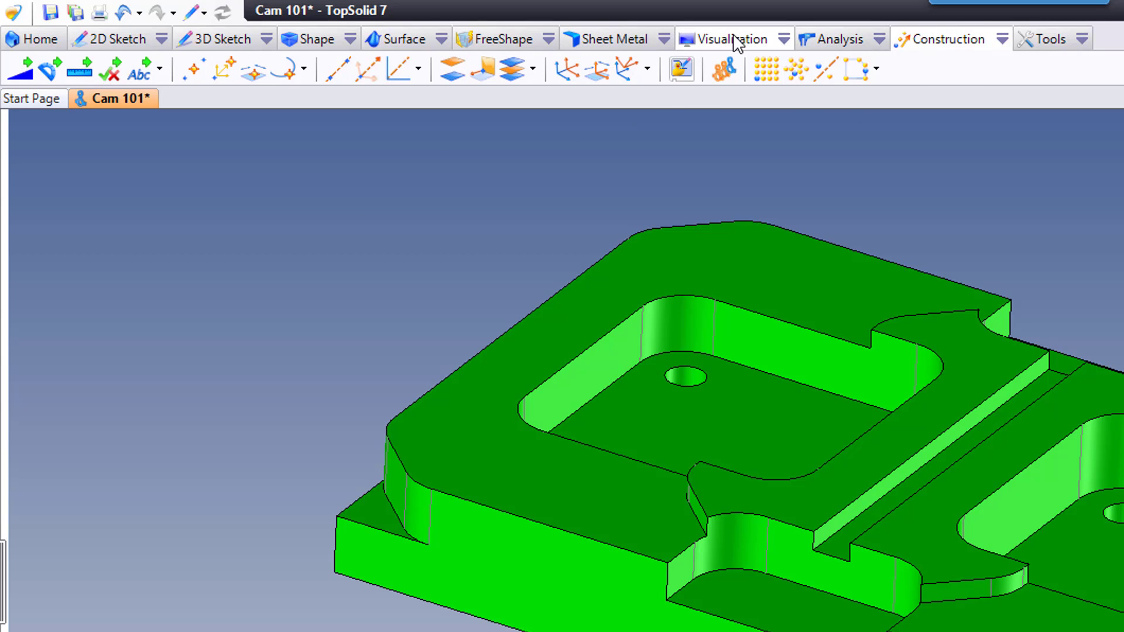
# Show the Analysis ribbon with its full command list dropped open.
pyautogui.click(834, 38)
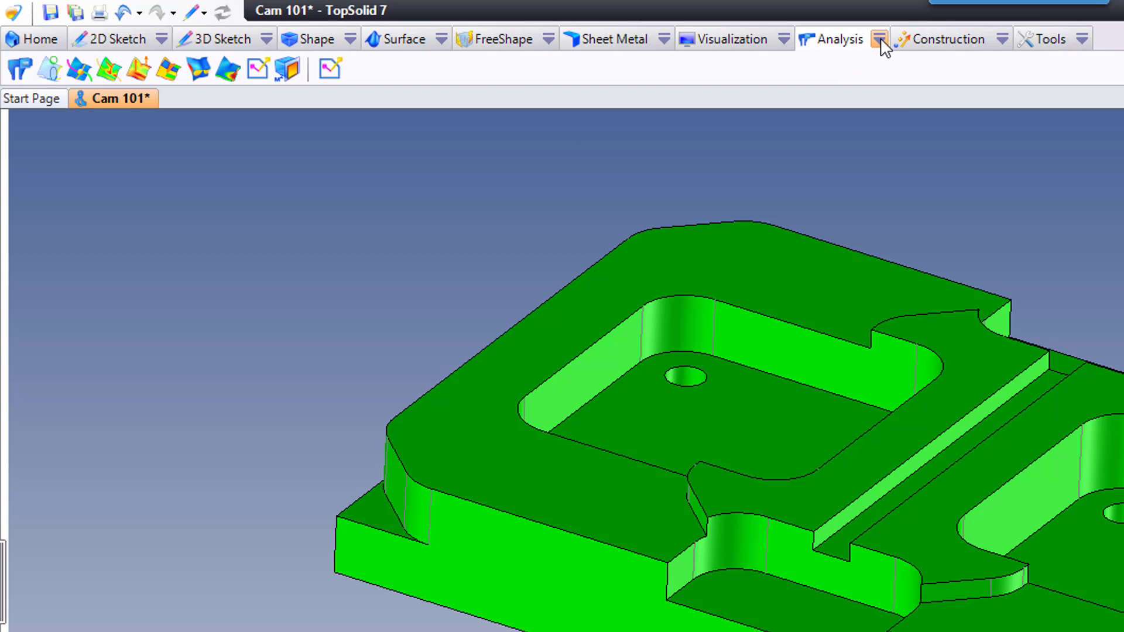
pyautogui.click(876, 38)
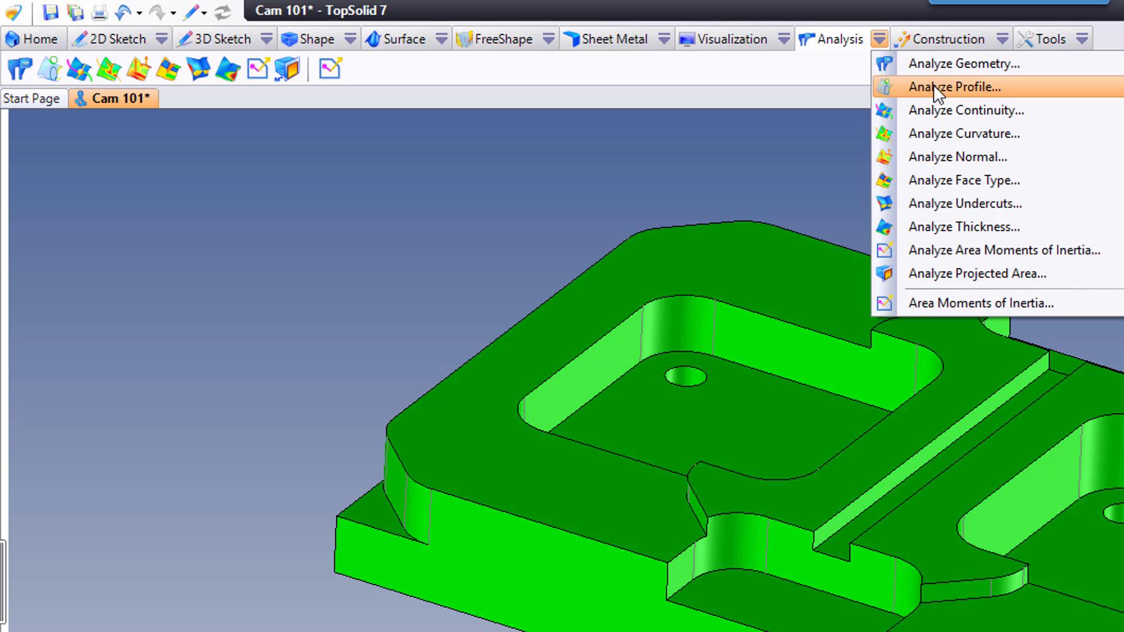
pyautogui.moveTo(986, 217)
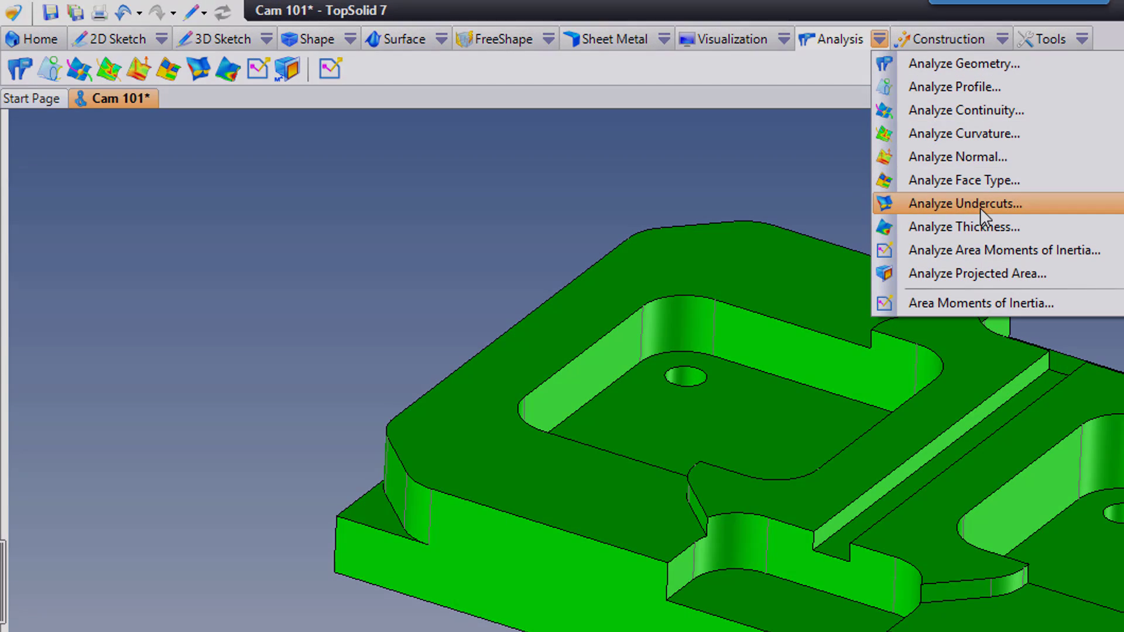